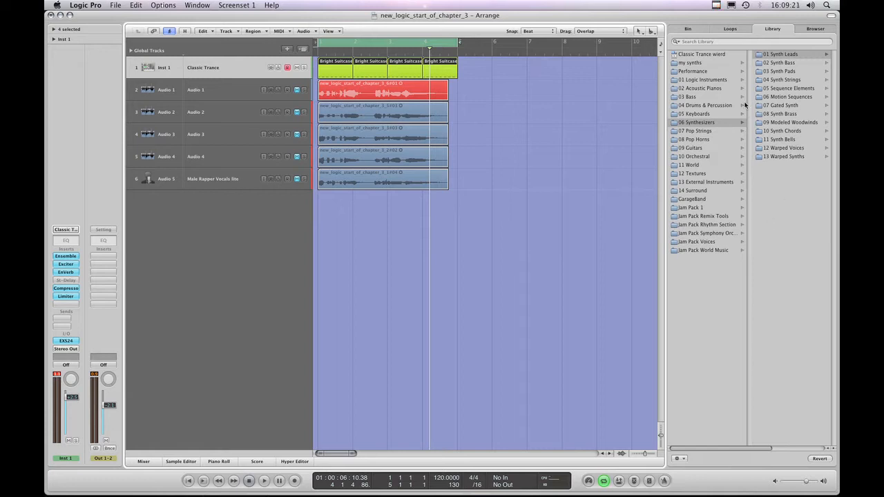
pyautogui.moveTo(745, 105)
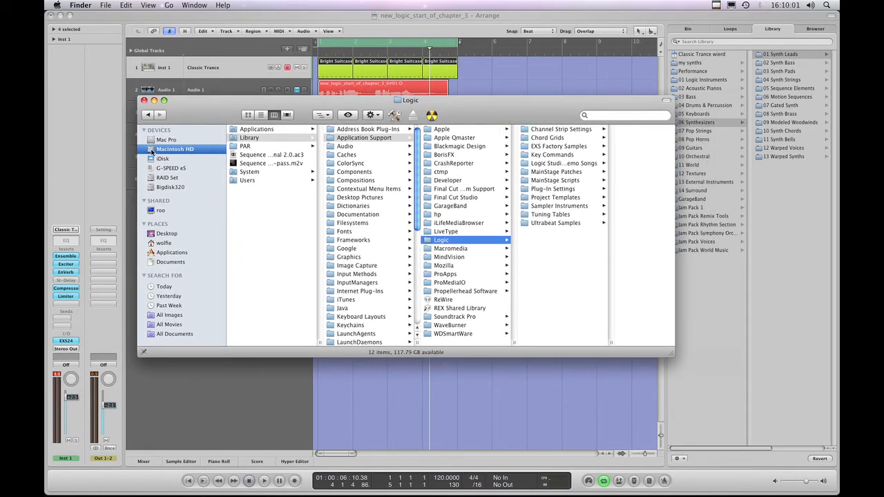
# - Navigate from Macintosh HD through Library, Application Support and Logic into Channel Strip Settings
pyautogui.click(175, 149)
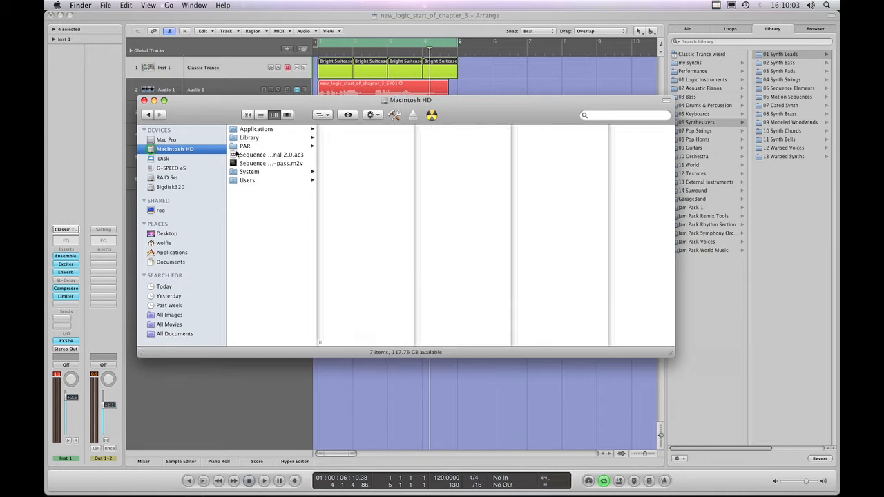
pyautogui.click(250, 137)
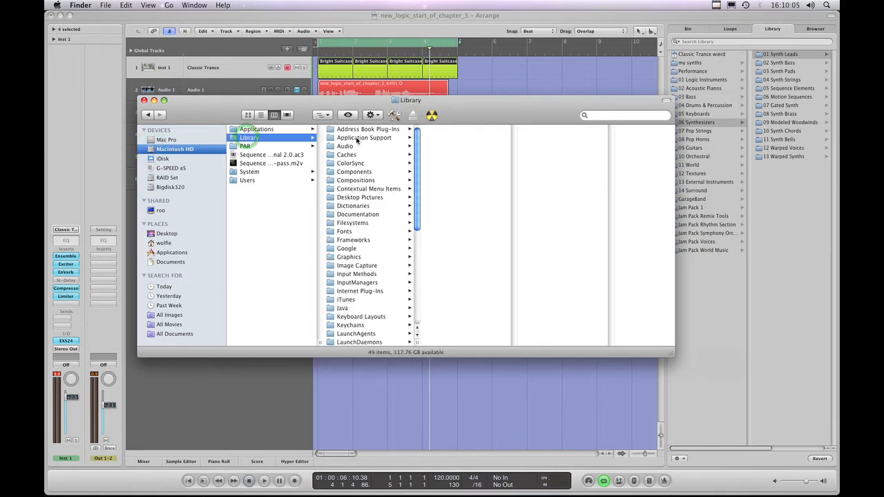
pyautogui.click(364, 138)
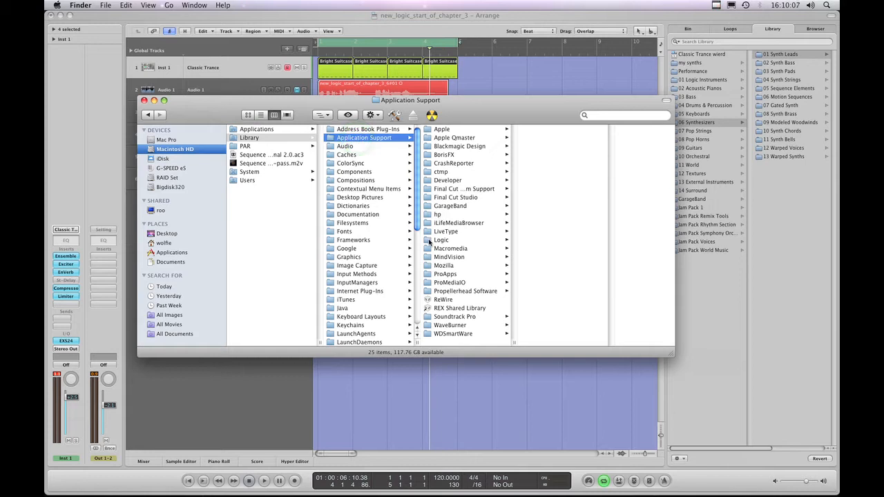
pyautogui.click(440, 239)
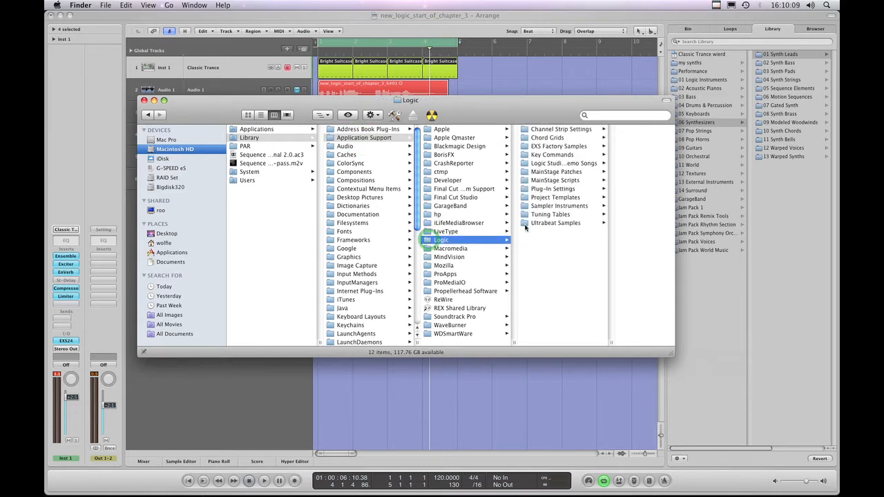
pyautogui.click(561, 129)
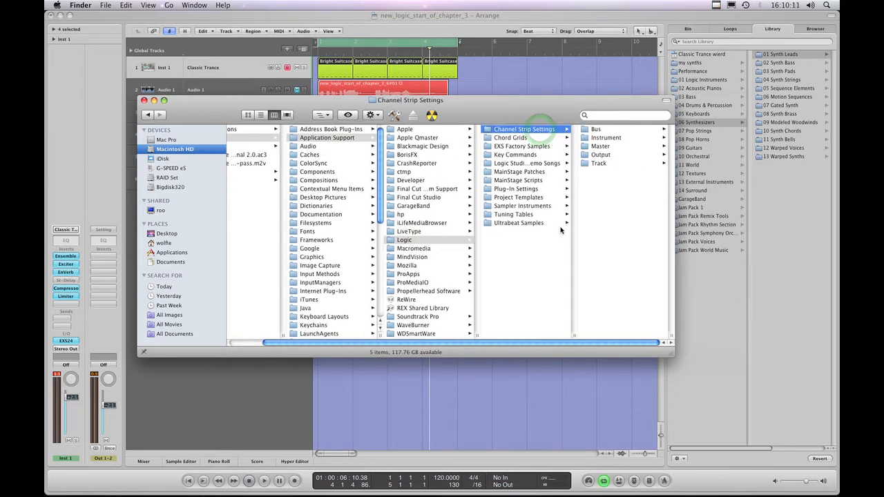
pyautogui.moveTo(503, 114)
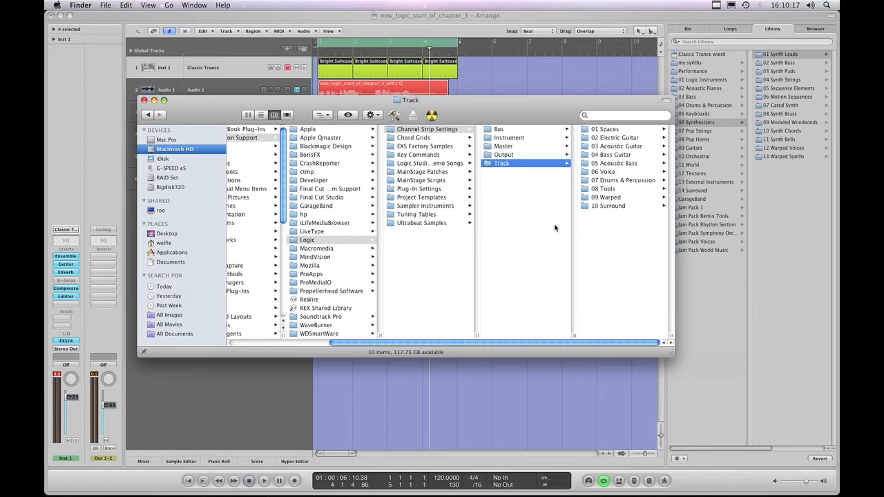
# - Preview the Instrument, Bus, Master and Output subfolders, then return to the Channel Strip Settings listing
pyautogui.click(509, 137)
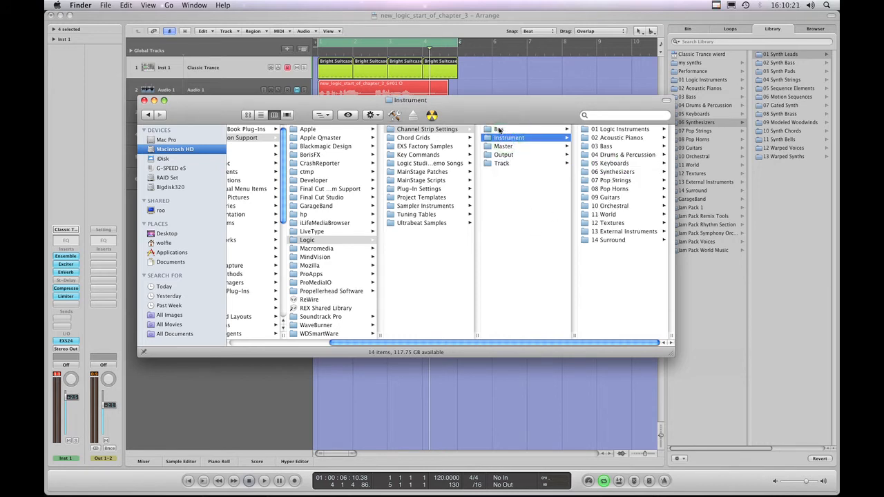
pyautogui.click(499, 129)
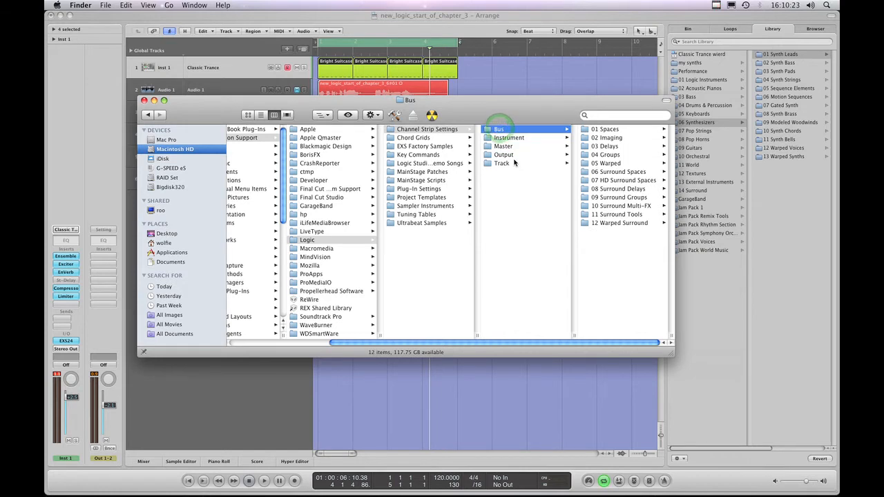
pyautogui.click(503, 146)
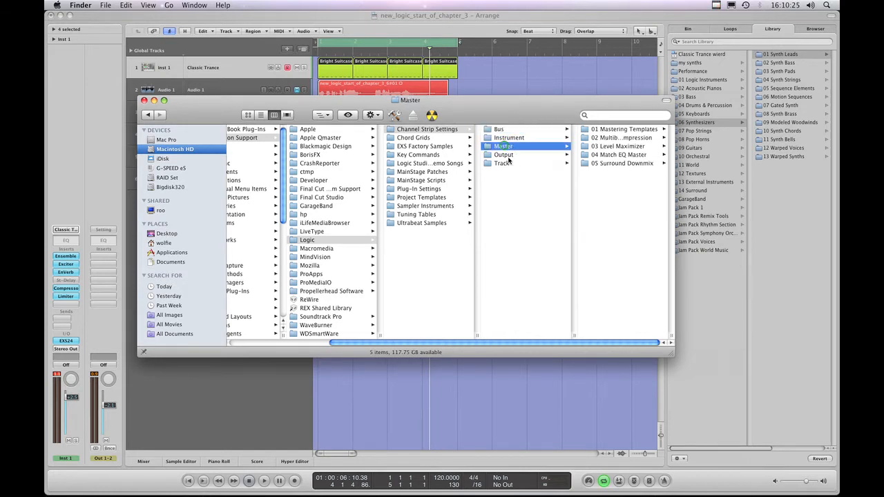
pyautogui.click(504, 154)
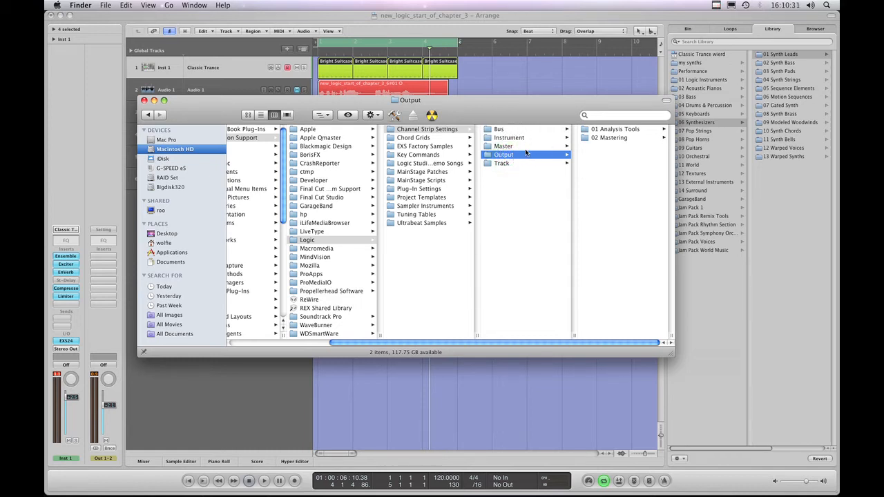
pyautogui.click(427, 129)
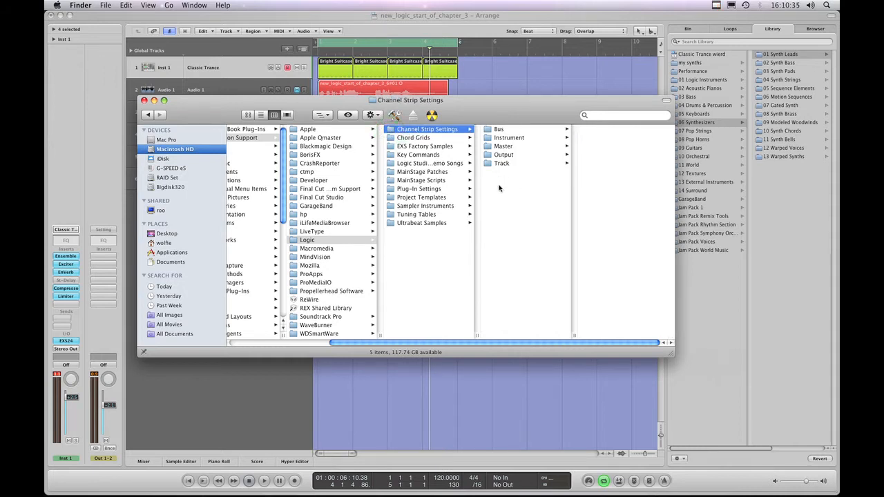
pyautogui.moveTo(515, 181)
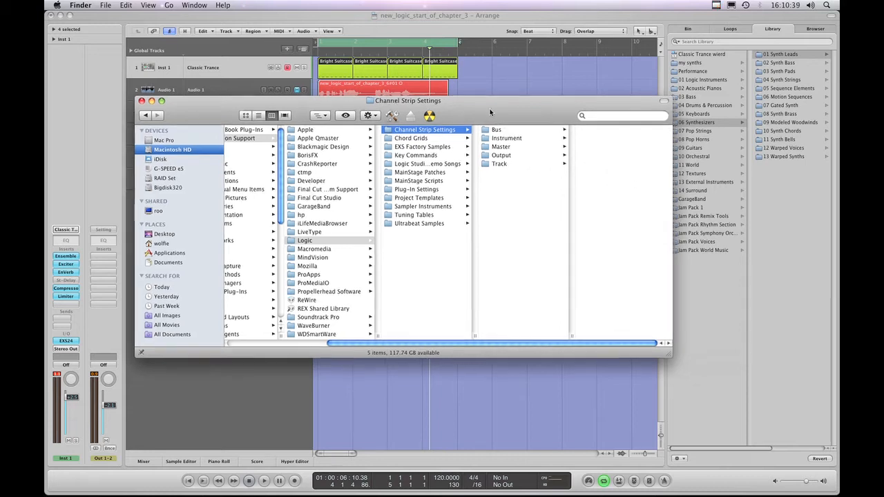
# - Move the Finder window aside and step back up to the Logic folder's twelve subfolders
pyautogui.moveTo(407, 100); pyautogui.dragTo(430, 112)
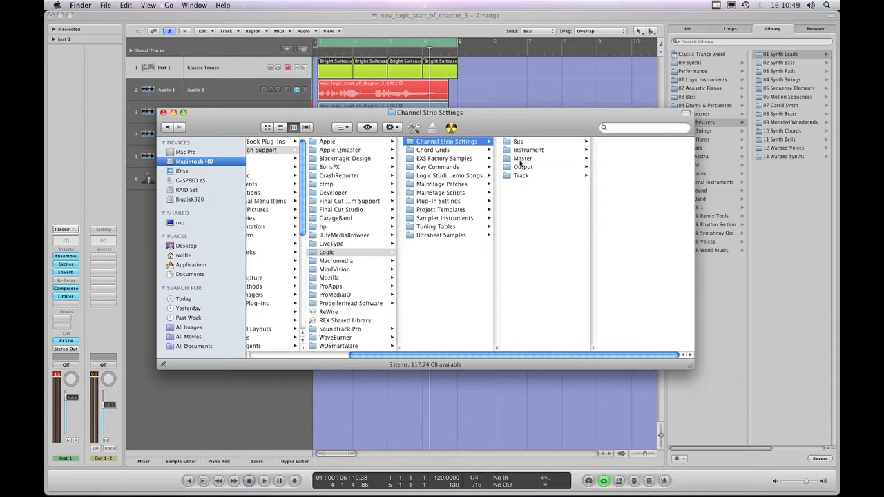
pyautogui.moveTo(520, 173)
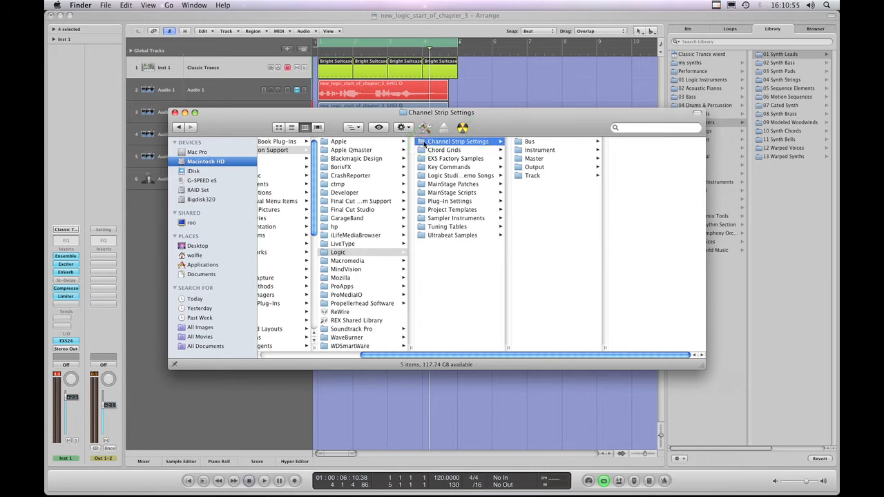
pyautogui.moveTo(584, 121)
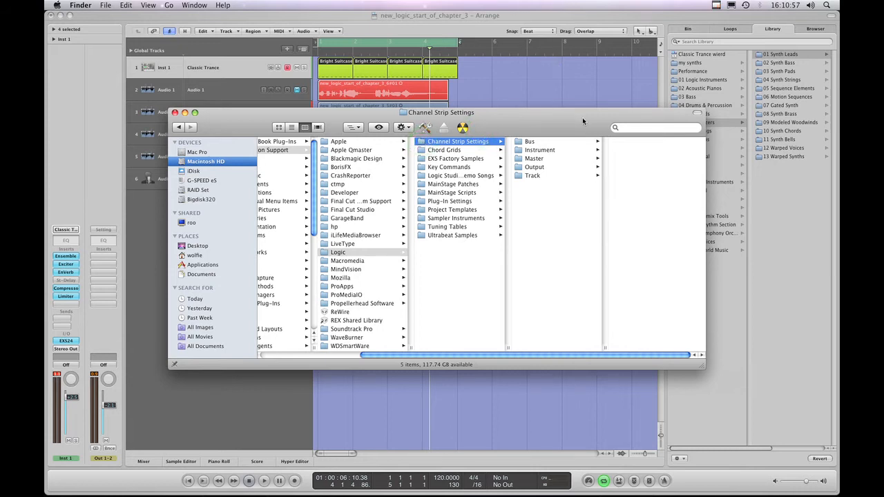
pyautogui.moveTo(552, 176)
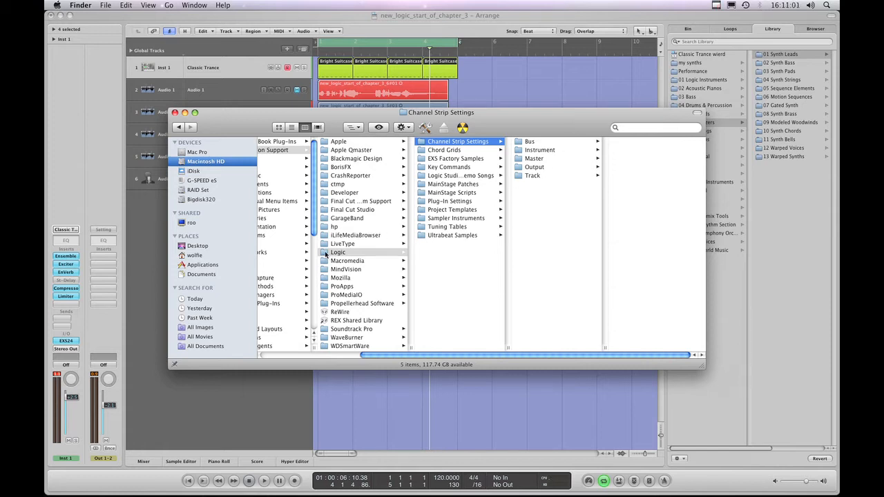
pyautogui.click(338, 252)
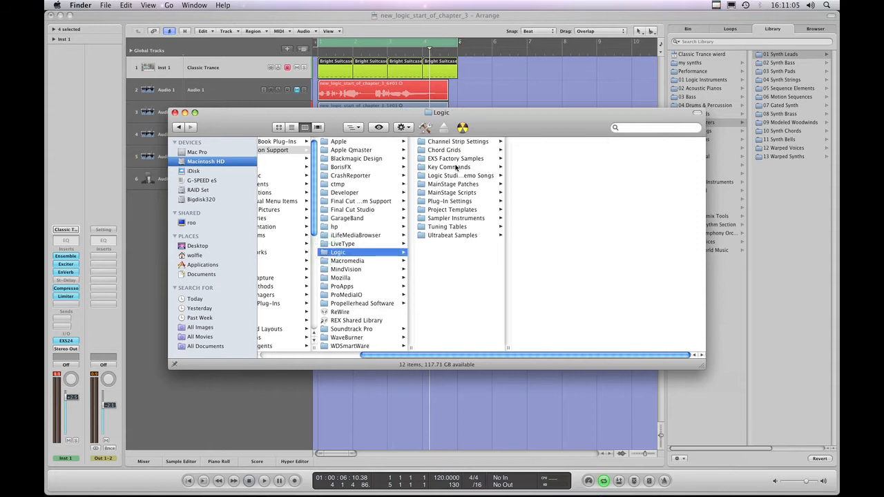
pyautogui.moveTo(363, 356); pyautogui.dragTo(353, 355)
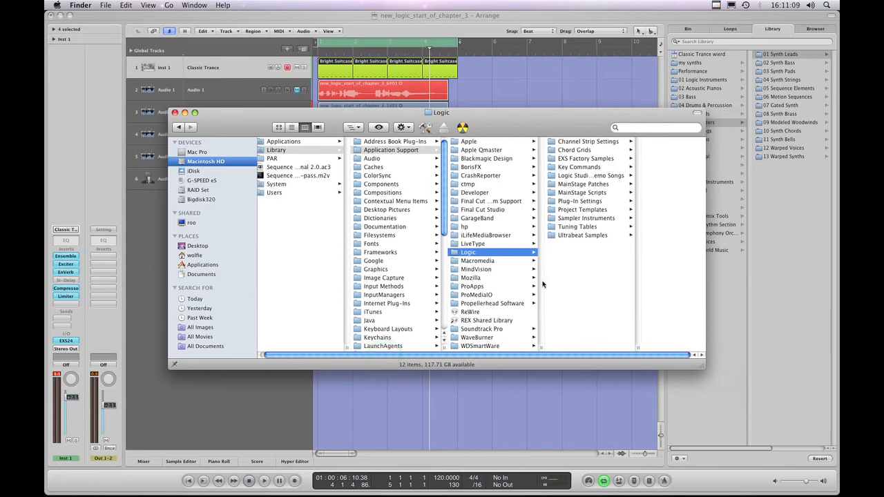
pyautogui.moveTo(523, 241)
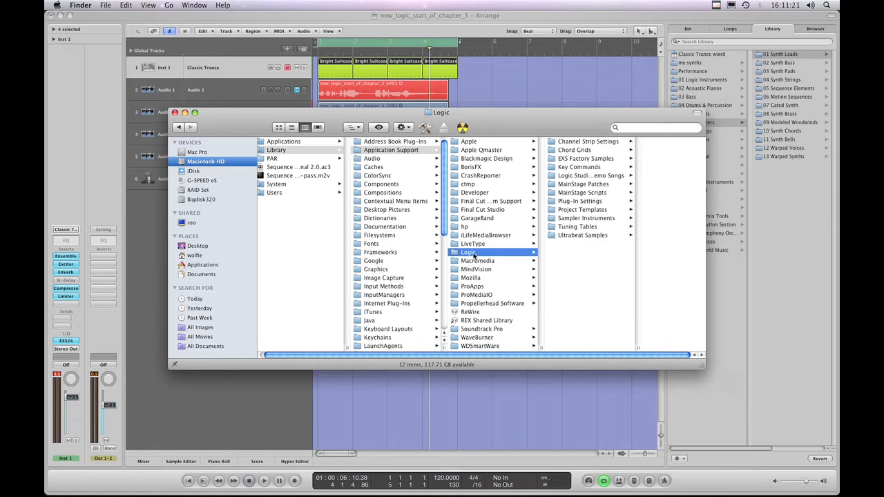
pyautogui.moveTo(577, 256)
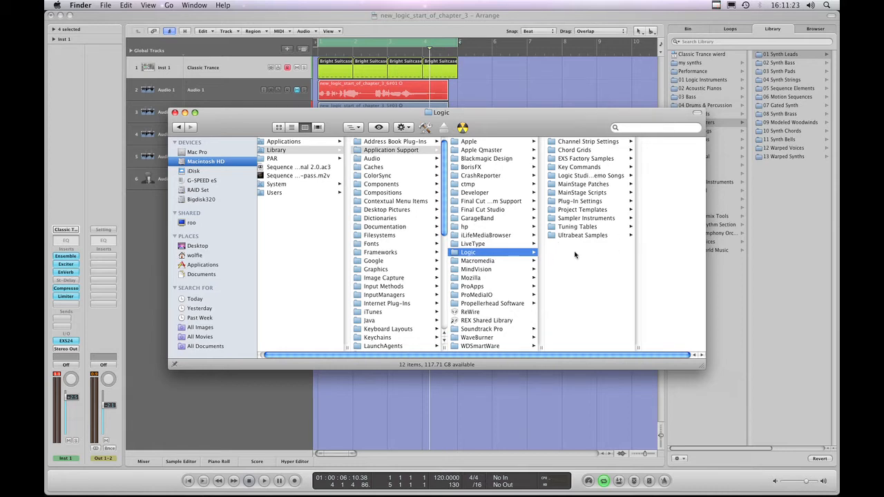
pyautogui.moveTo(562, 184)
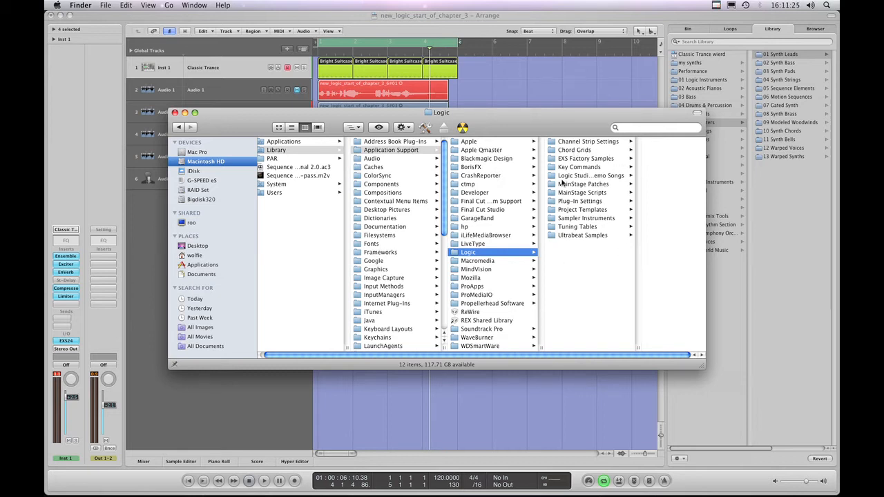
pyautogui.moveTo(576, 207)
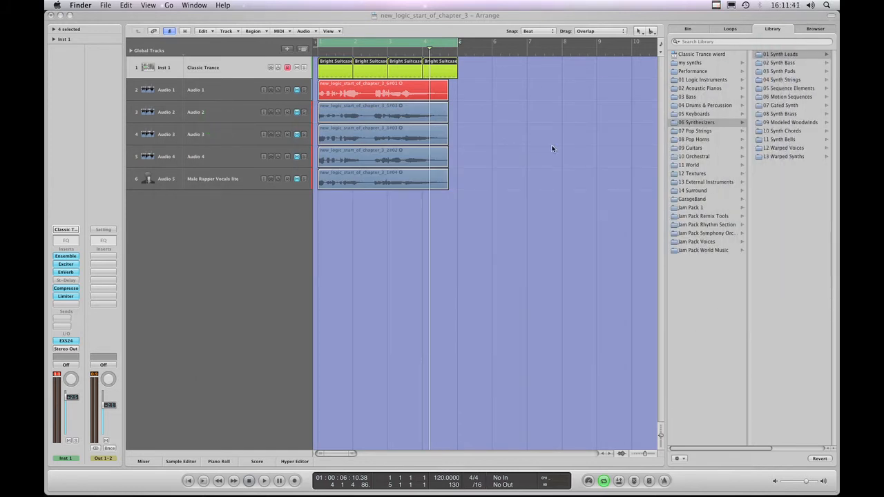
pyautogui.moveTo(202, 180)
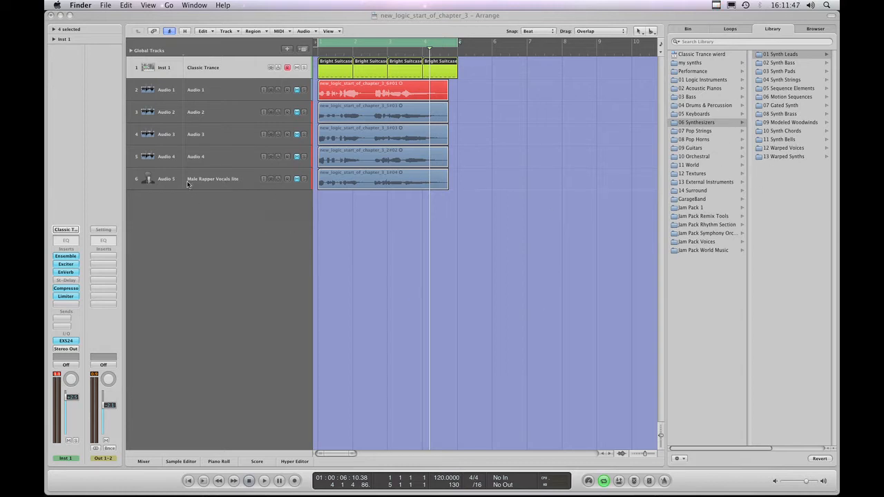
# - Select the Inst 1 Classic Trance track so the Library lists 01 Synth Leads patches
pyautogui.click(212, 179)
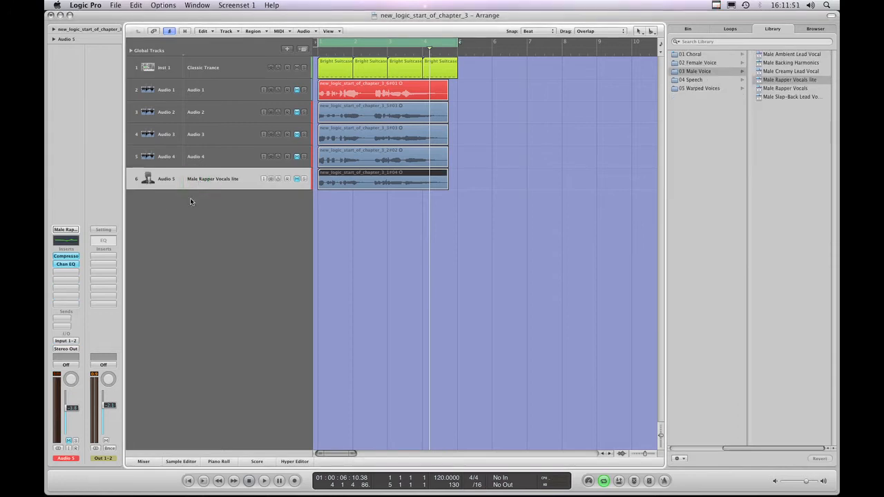
pyautogui.moveTo(170, 329)
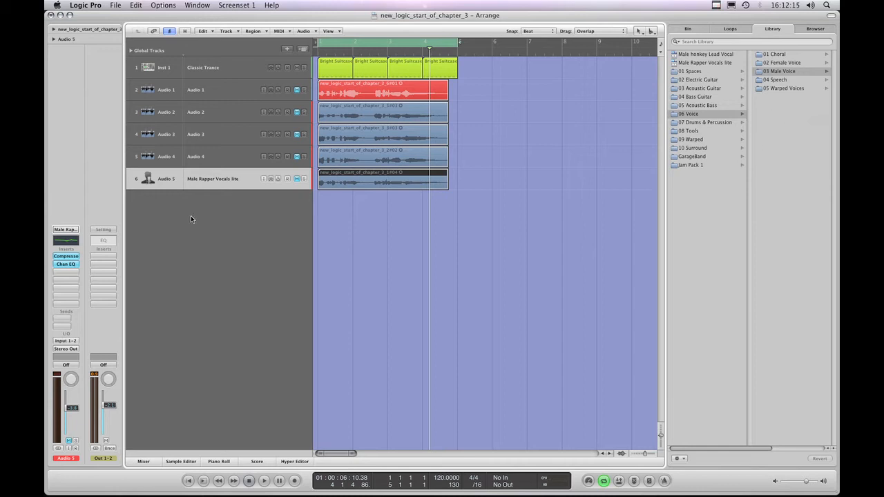
pyautogui.moveTo(63, 205)
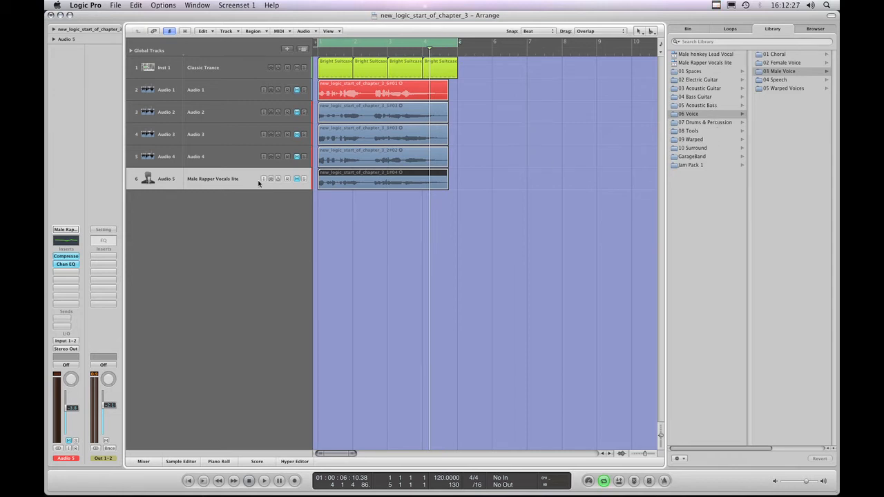
pyautogui.moveTo(48, 385)
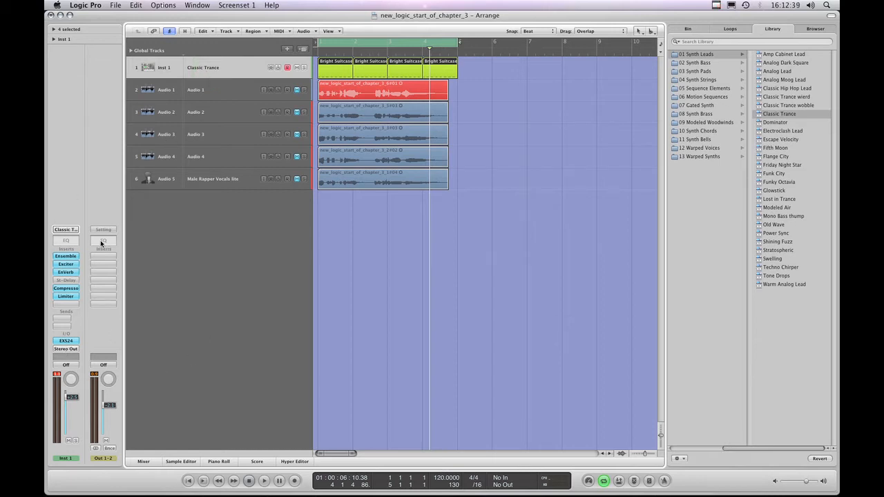
# - Review Audio 5's Compressor plug-in window set to rapvox, then close it
pyautogui.click(217, 183)
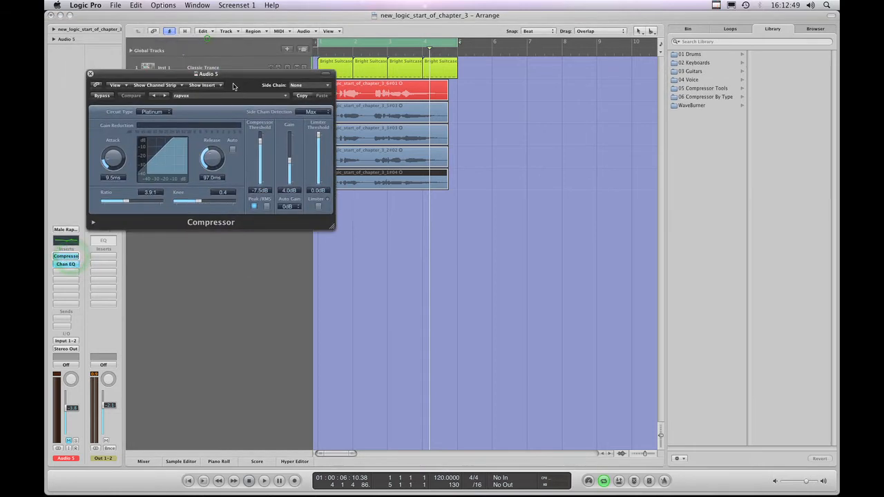
pyautogui.moveTo(207, 74); pyautogui.dragTo(348, 216)
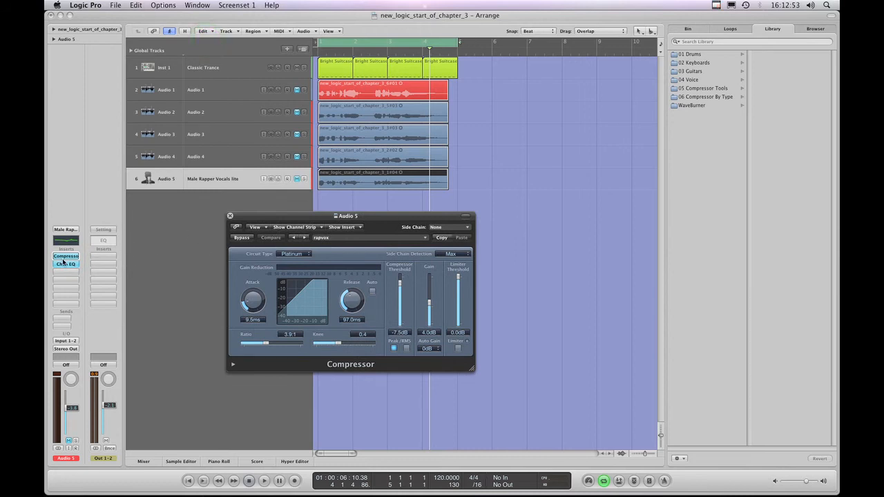
pyautogui.moveTo(65, 264)
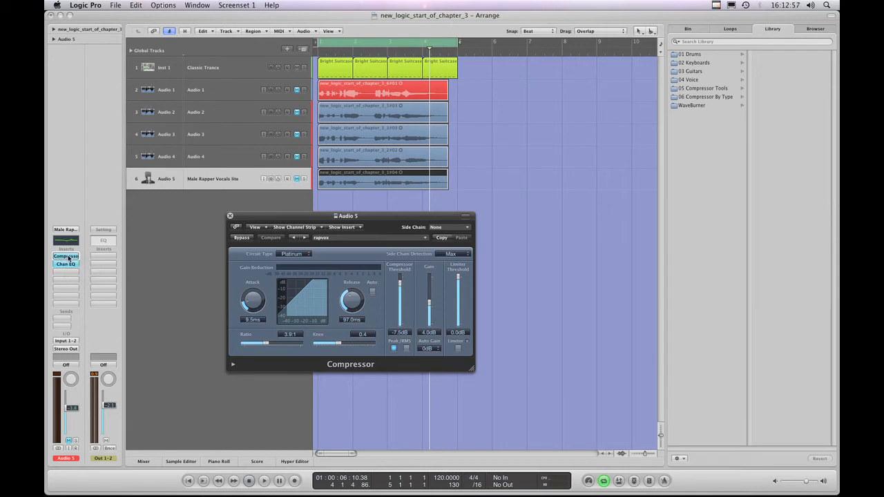
pyautogui.moveTo(66, 257)
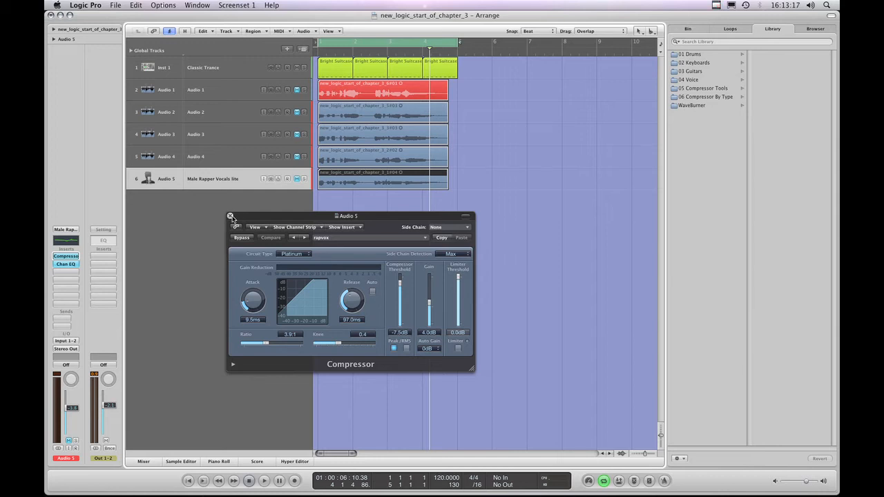
pyautogui.click(231, 216)
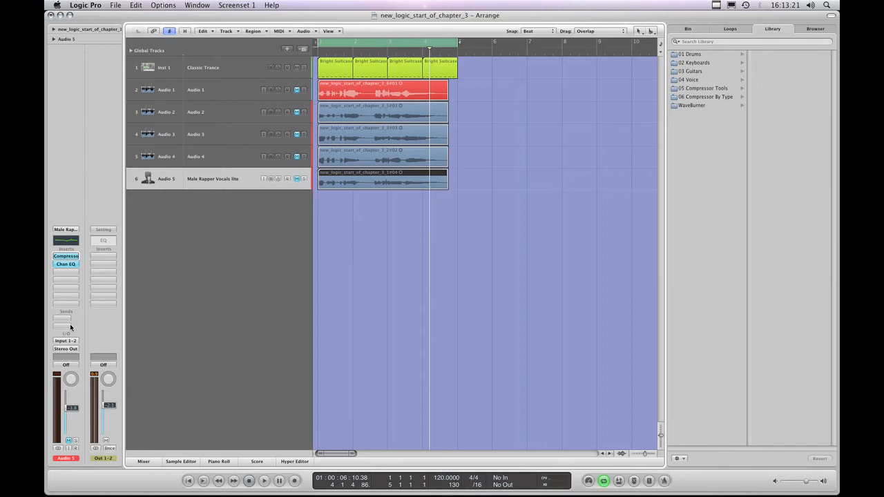
# - Switch the Library between Channel EQ and Compressor presets via Audio 5's insert slots
pyautogui.click(66, 265)
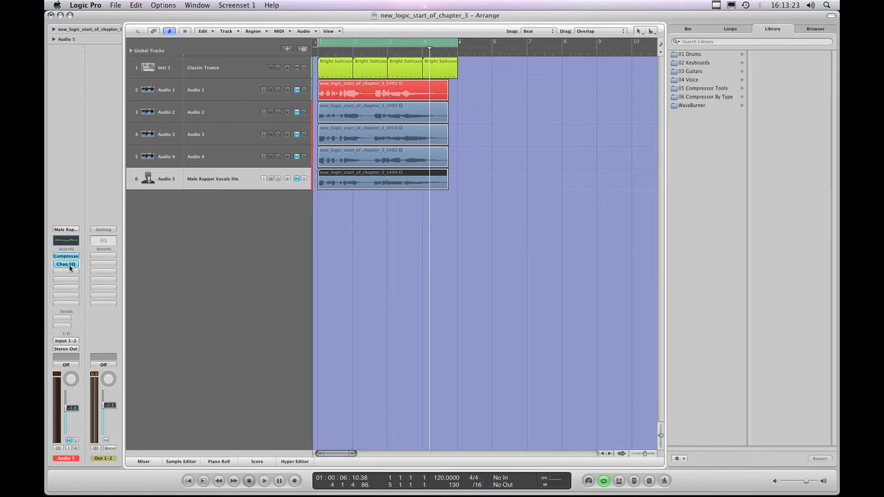
pyautogui.click(66, 263)
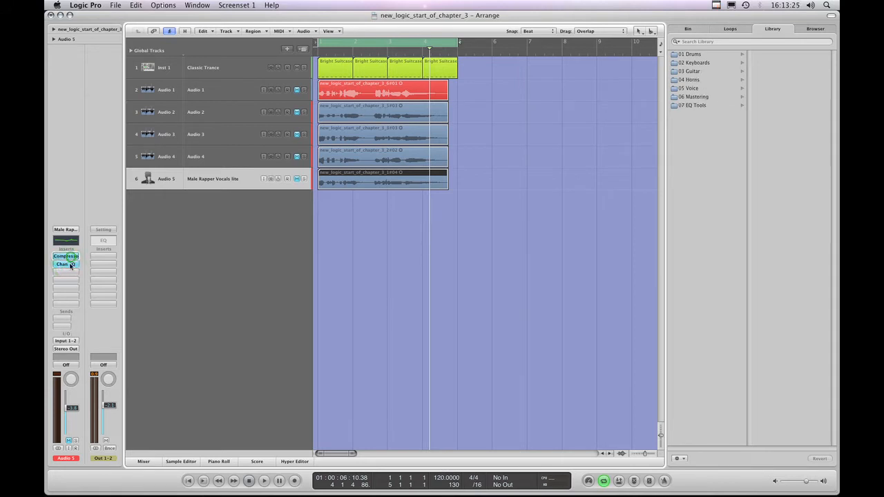
pyautogui.click(65, 264)
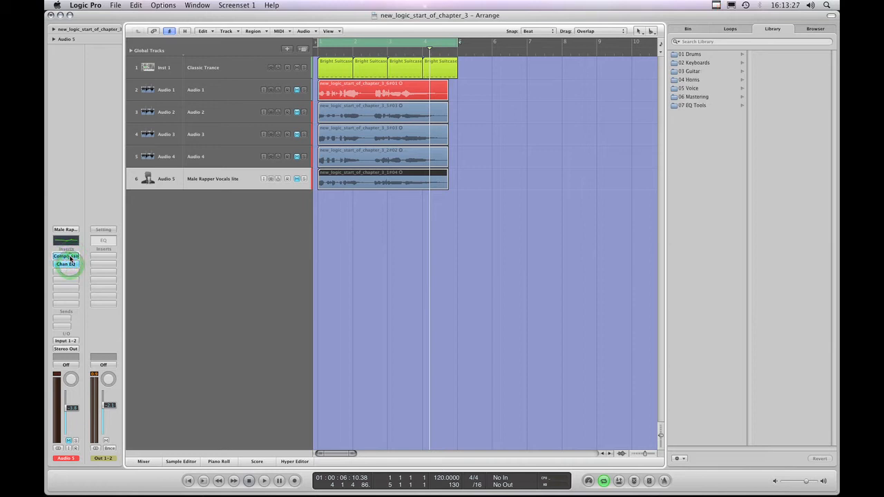
pyautogui.click(66, 256)
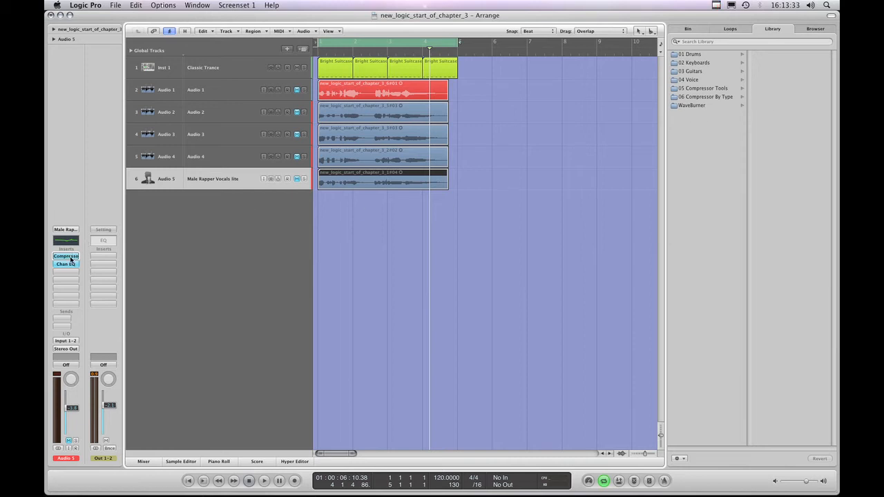
pyautogui.moveTo(66, 264)
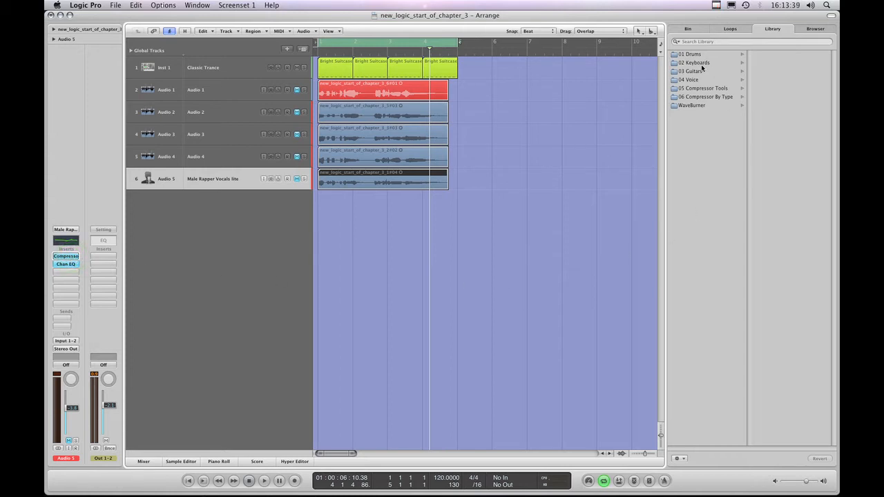
# - Browse the Drums, Guitars, Compressor Tools, WaveBurner and Voice compressor folders, ending on Compressor Tools
pyautogui.click(691, 54)
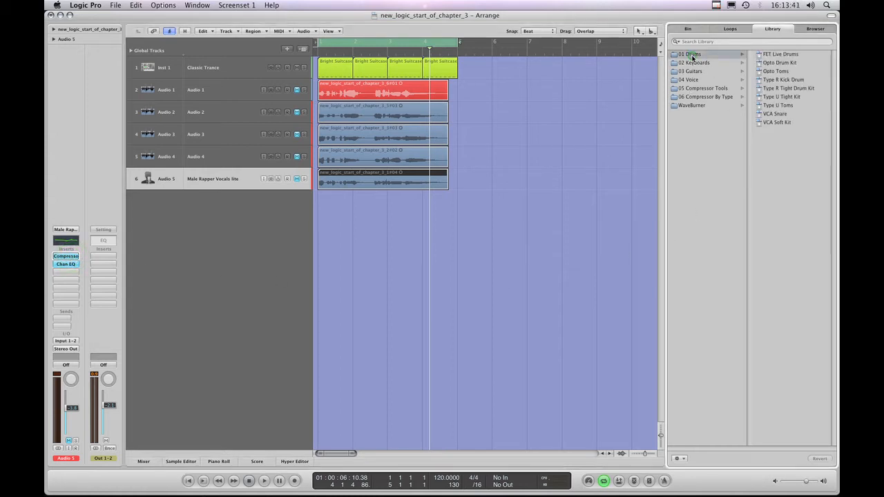
pyautogui.click(692, 72)
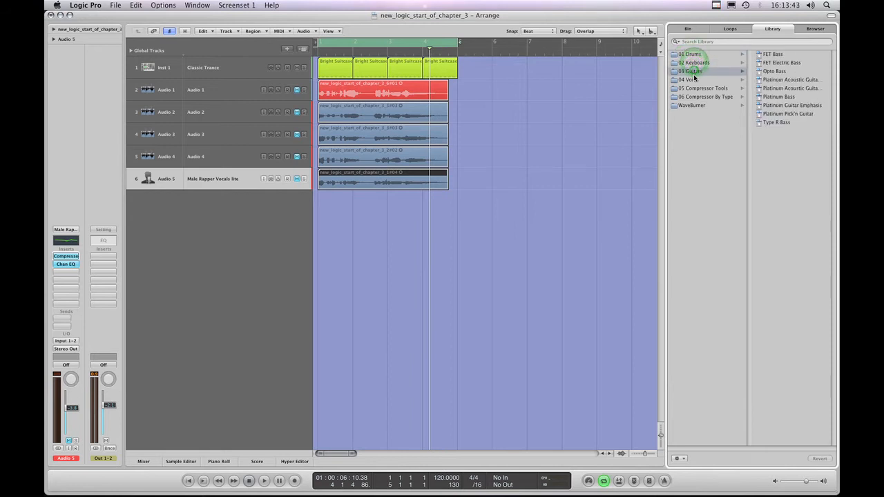
pyautogui.click(705, 87)
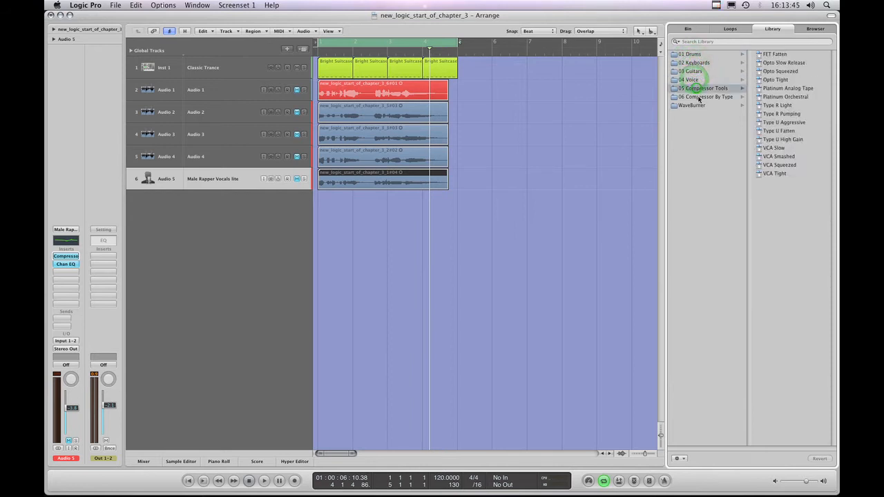
pyautogui.click(693, 105)
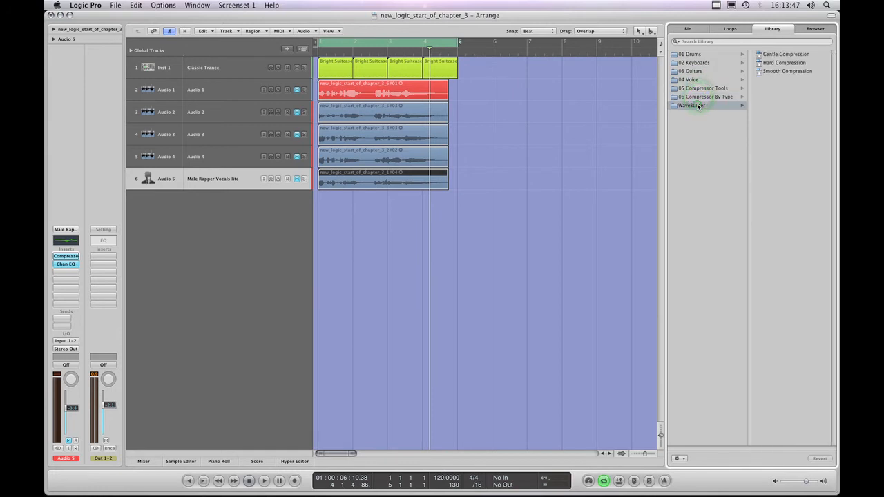
pyautogui.click(691, 54)
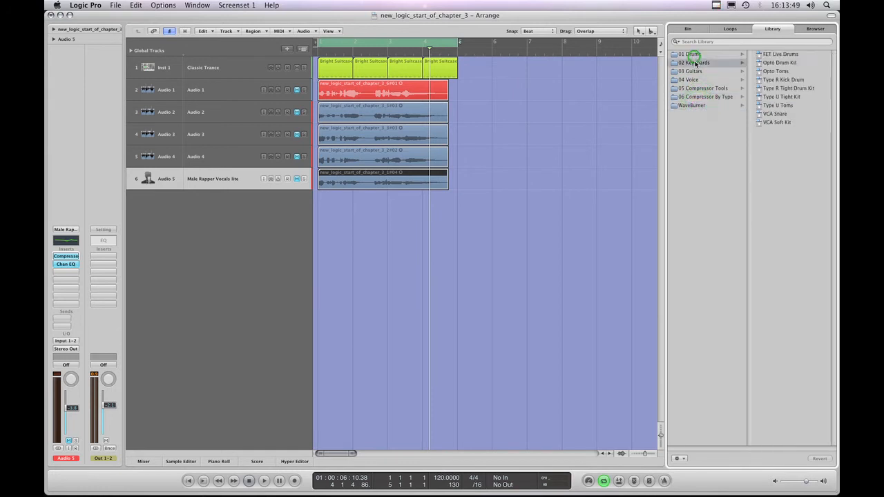
pyautogui.click(689, 80)
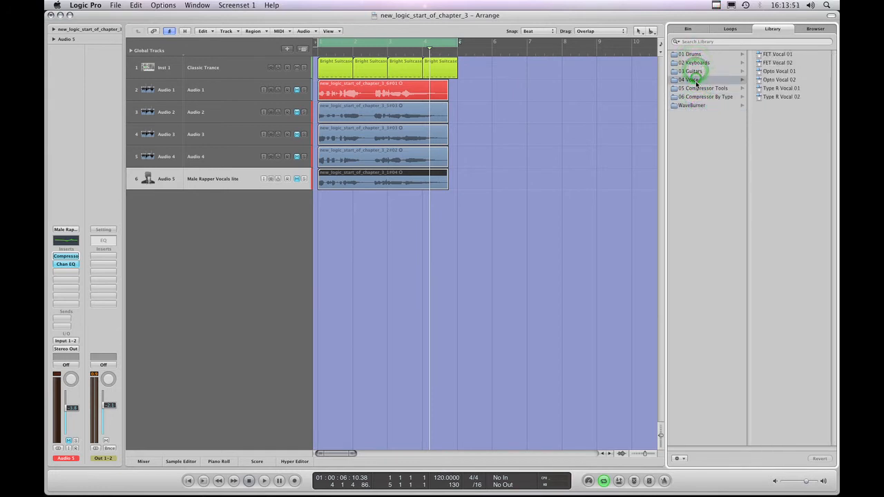
pyautogui.click(704, 87)
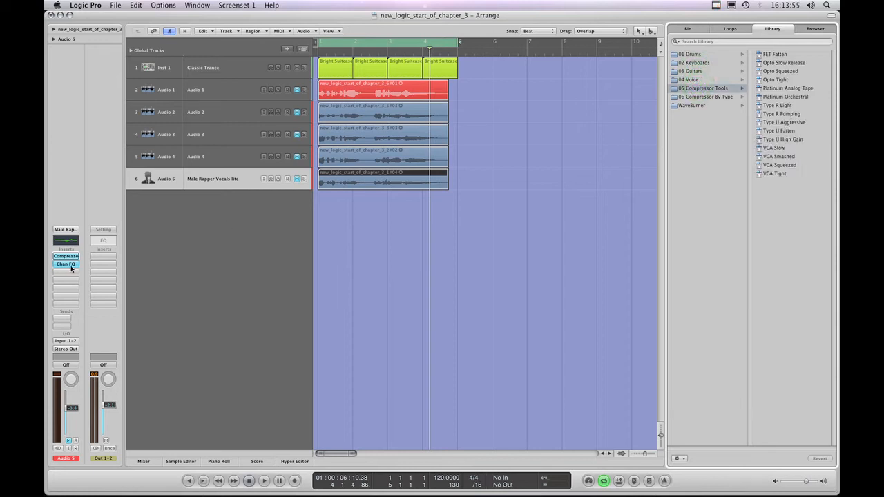
# - Show Channel EQ presets for Audio 5 and browse the Drums, Guitar and Voice EQ folders
pyautogui.click(65, 265)
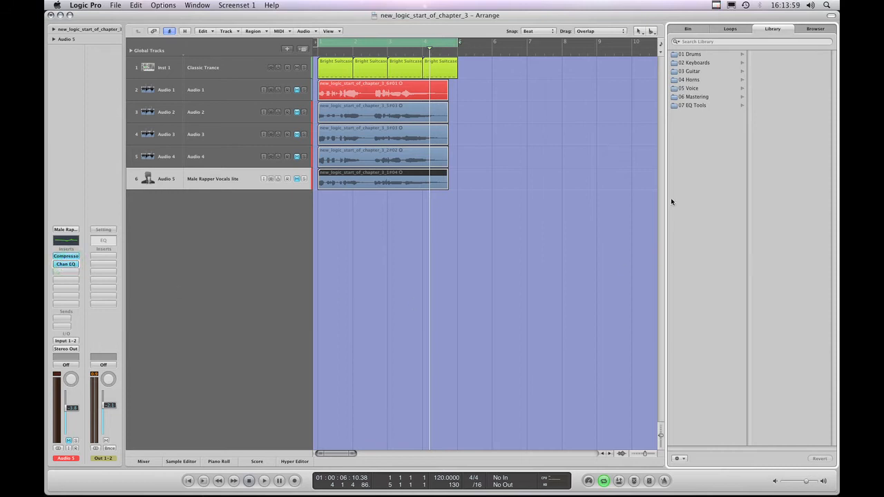
pyautogui.click(691, 53)
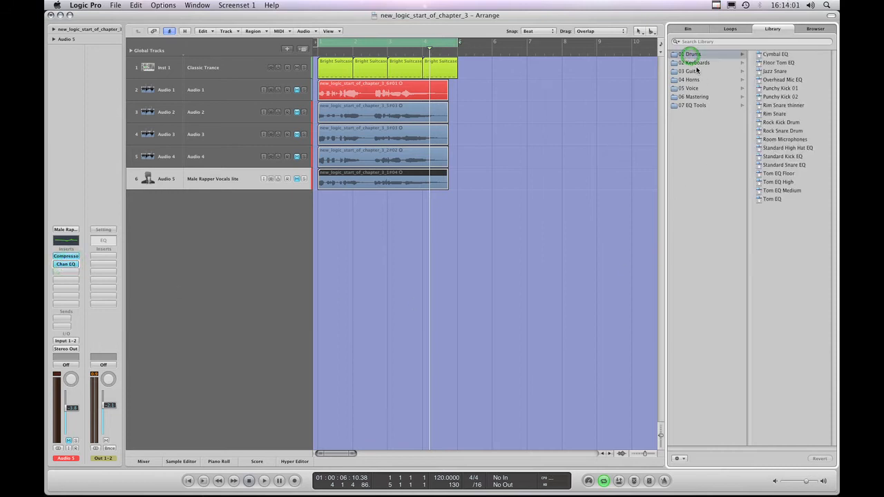
pyautogui.click(692, 71)
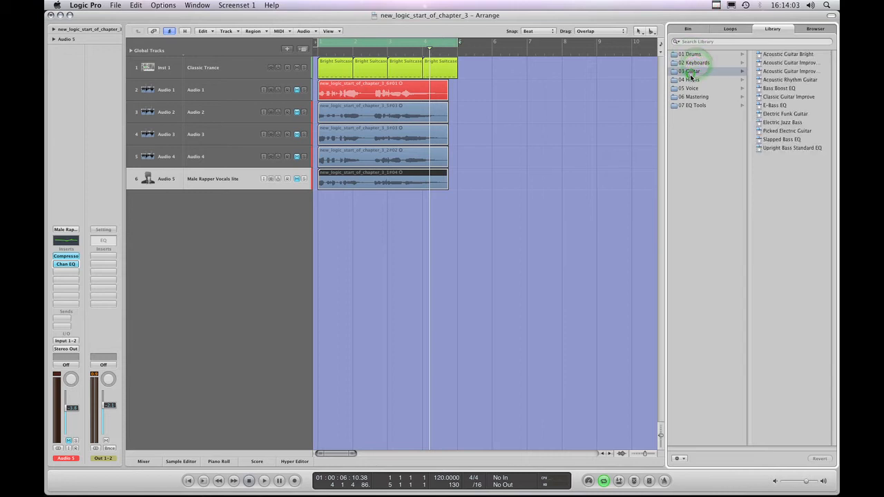
pyautogui.click(689, 88)
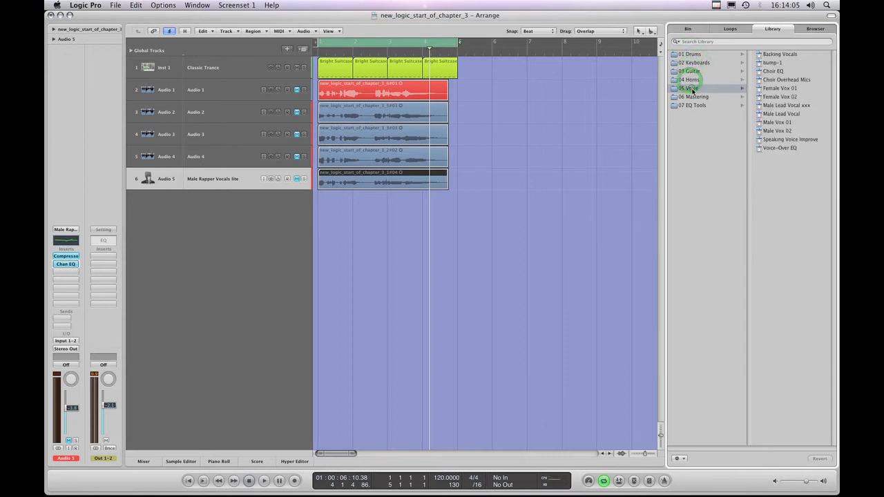
pyautogui.click(694, 105)
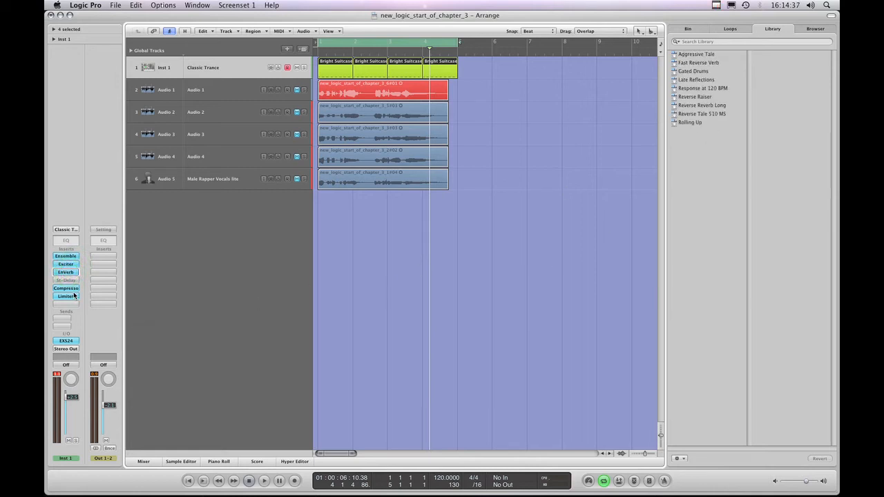
pyautogui.moveTo(65, 288)
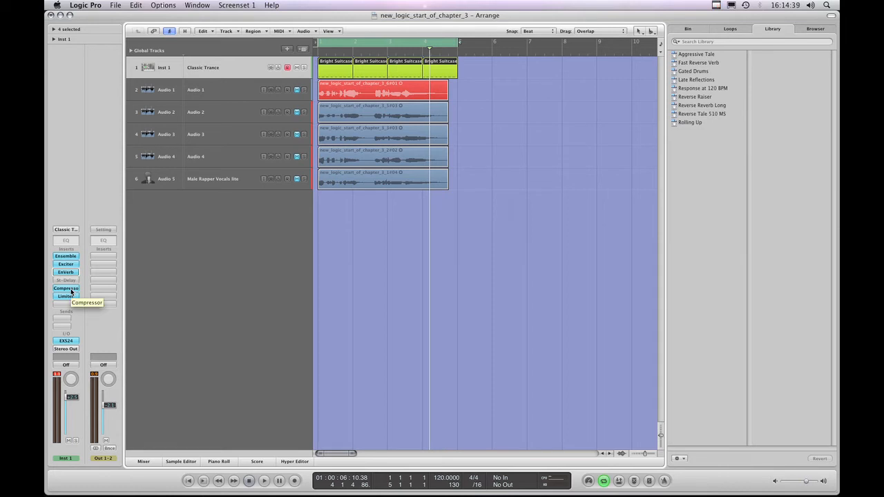
# - Show compressor preset folders for the Inst 1 Compressor insert and open the WaveBurner folder
pyautogui.click(66, 288)
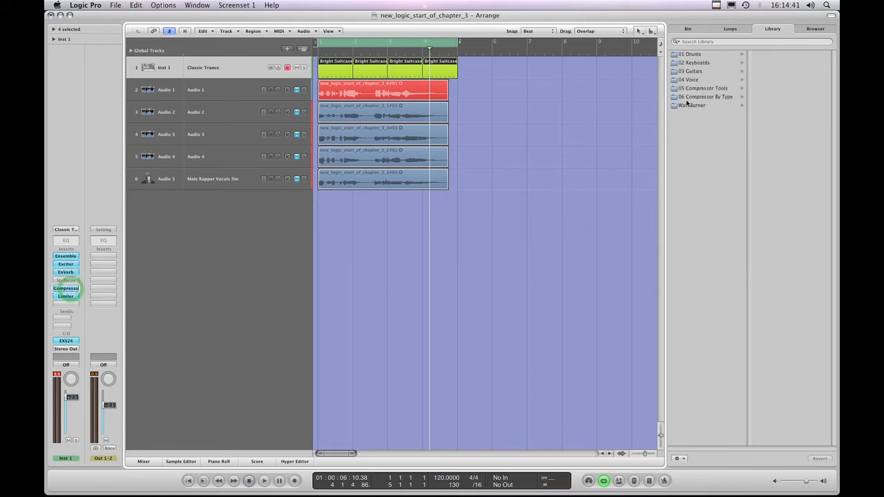
pyautogui.click(691, 71)
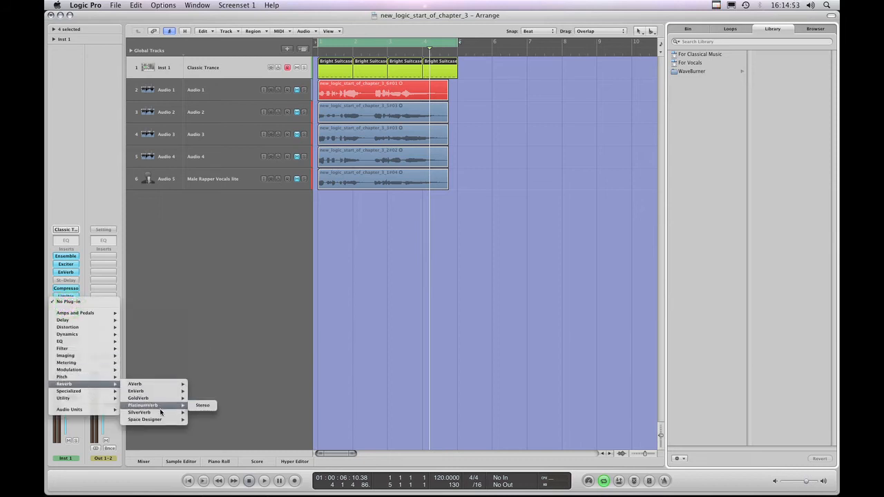
# - Insert Space Designer below the Limiter and browse Large, HD Surround, Medium and Small Spaces folders
pyautogui.click(144, 420)
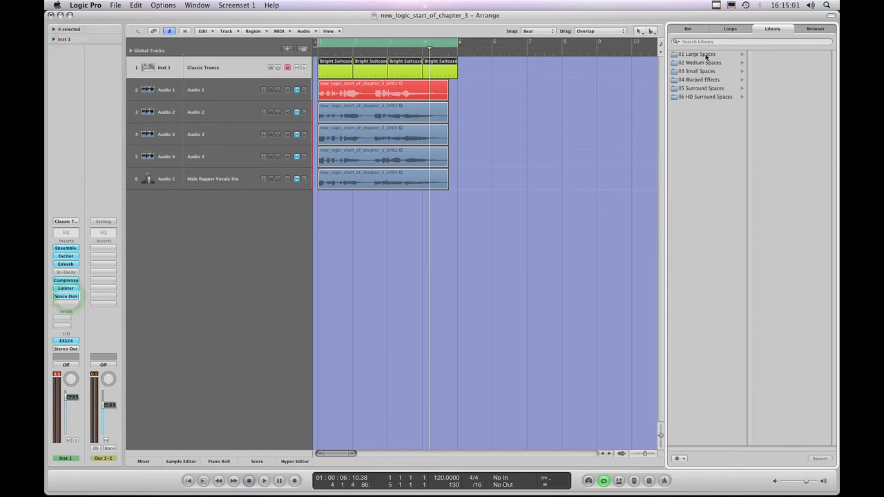
pyautogui.click(698, 71)
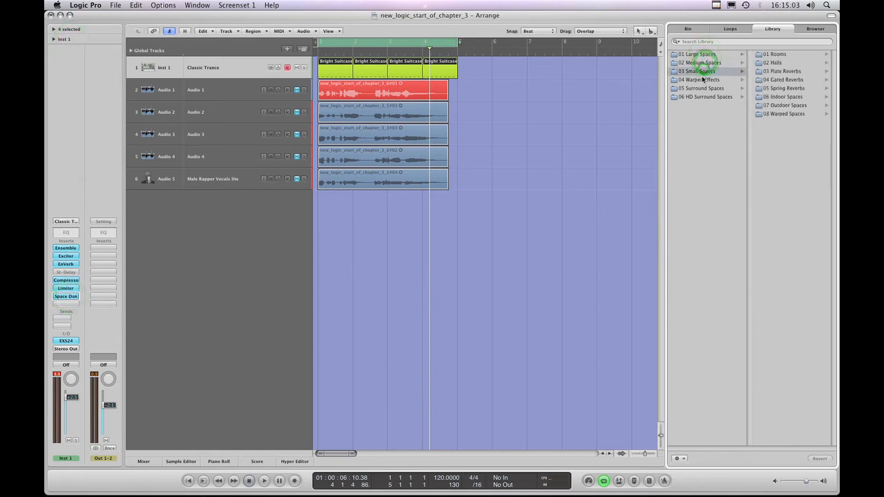
pyautogui.click(706, 96)
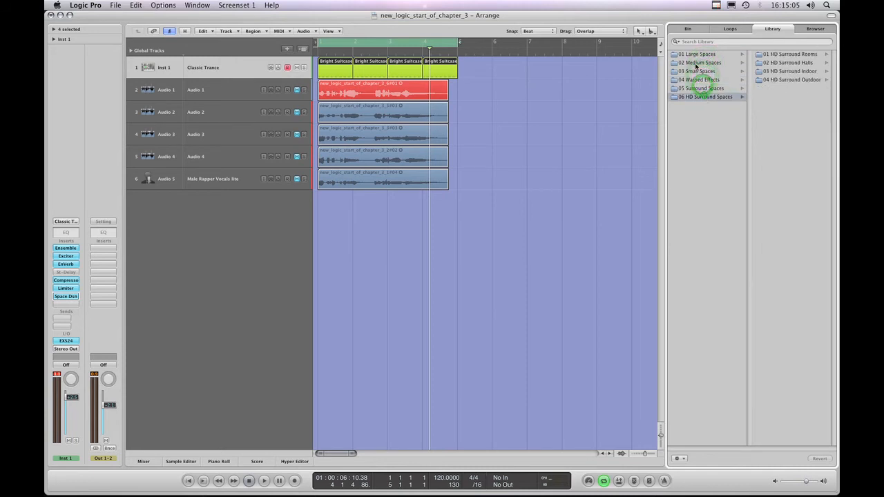
pyautogui.click(701, 63)
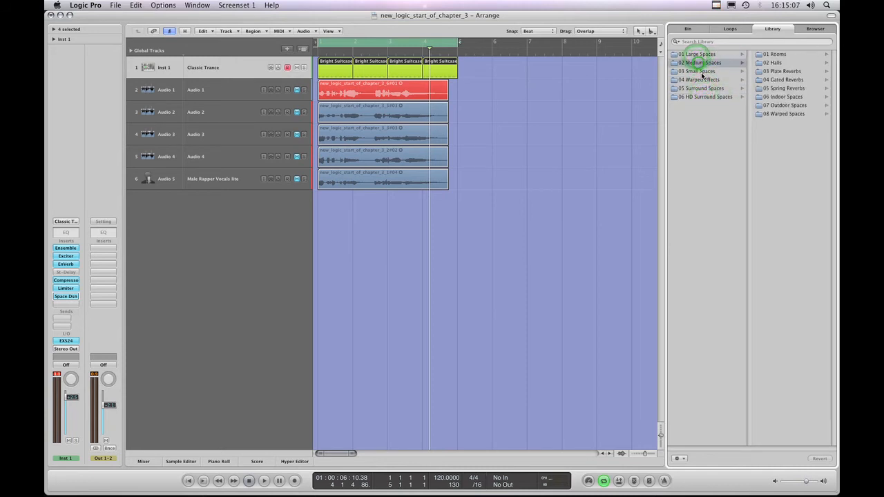
pyautogui.click(698, 72)
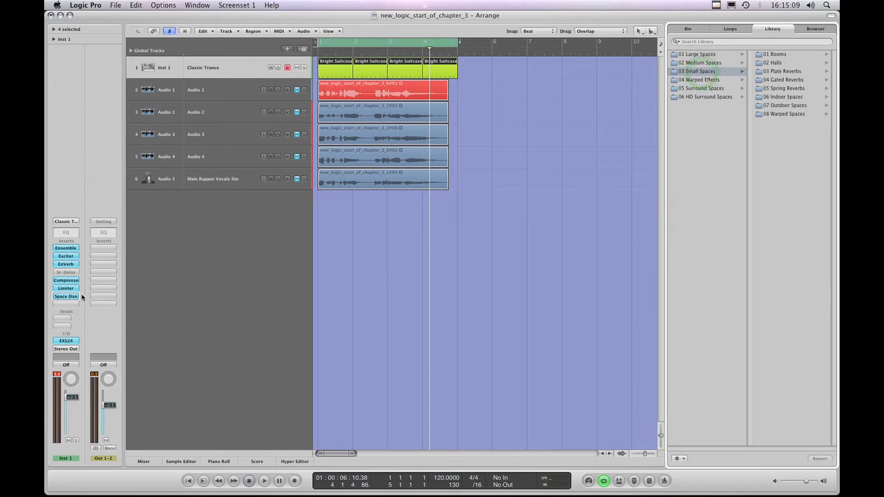
# - Swap Space Designer for Delay Designer and browse its Simple, Simple Pitch Shifted and Warped folders
pyautogui.click(66, 288)
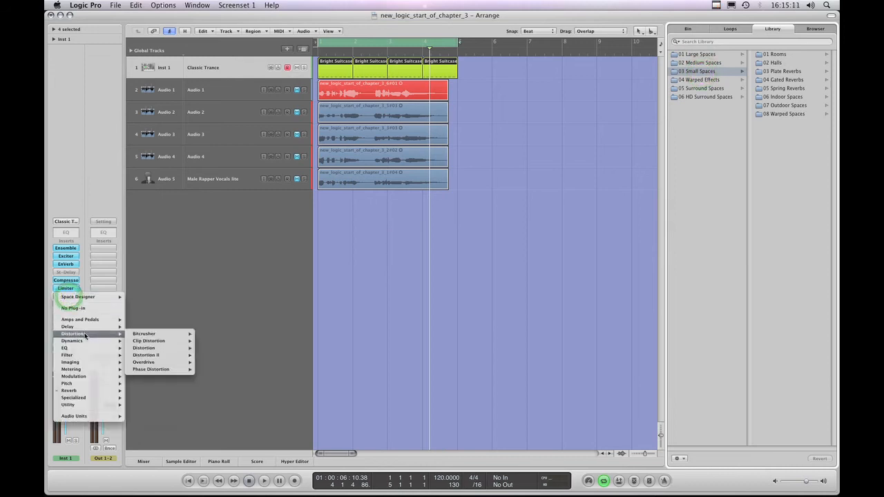
pyautogui.moveTo(67, 327)
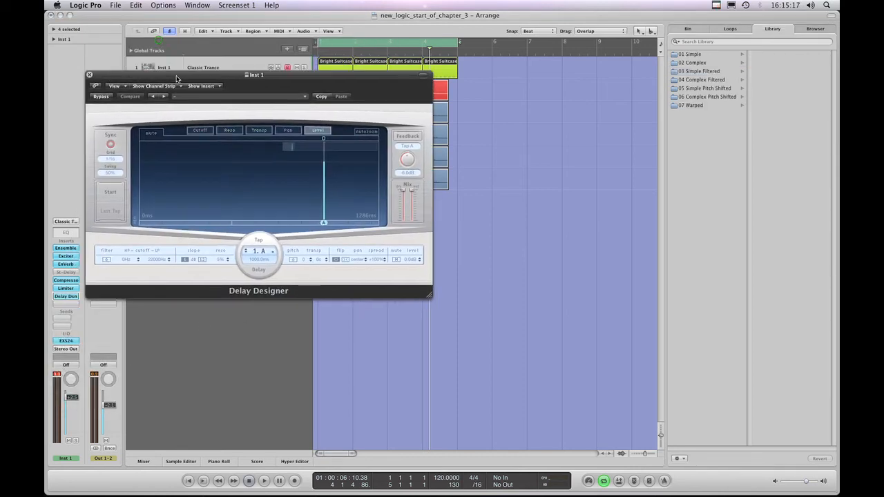
pyautogui.click(694, 63)
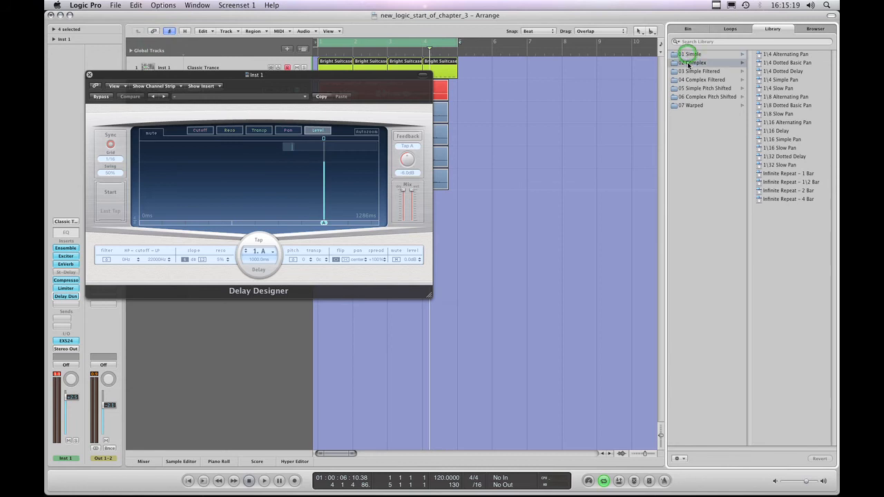
pyautogui.click(705, 88)
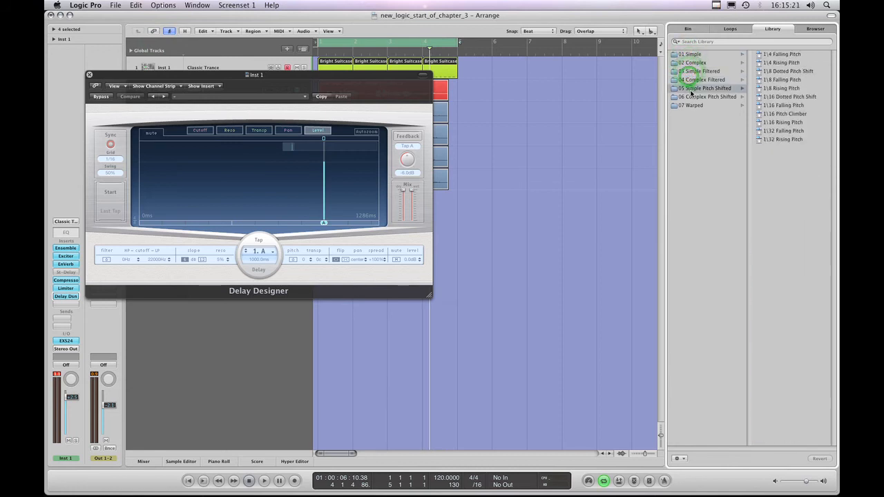
pyautogui.click(692, 105)
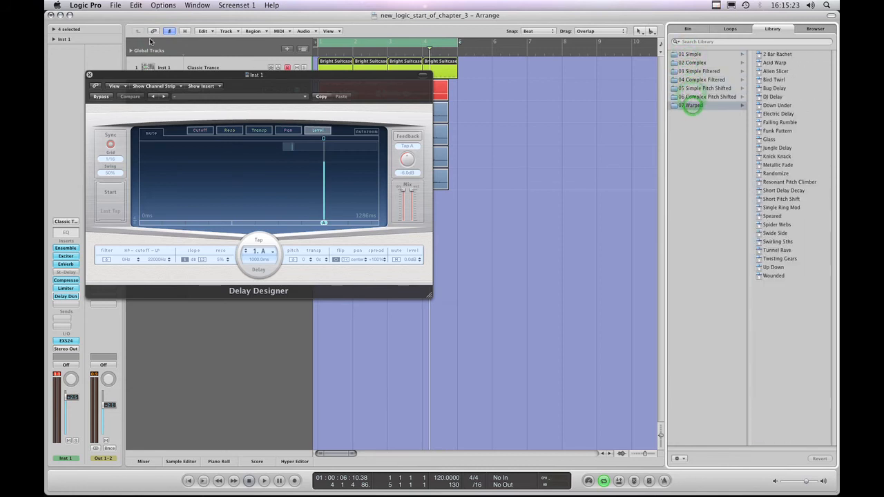
pyautogui.click(90, 74)
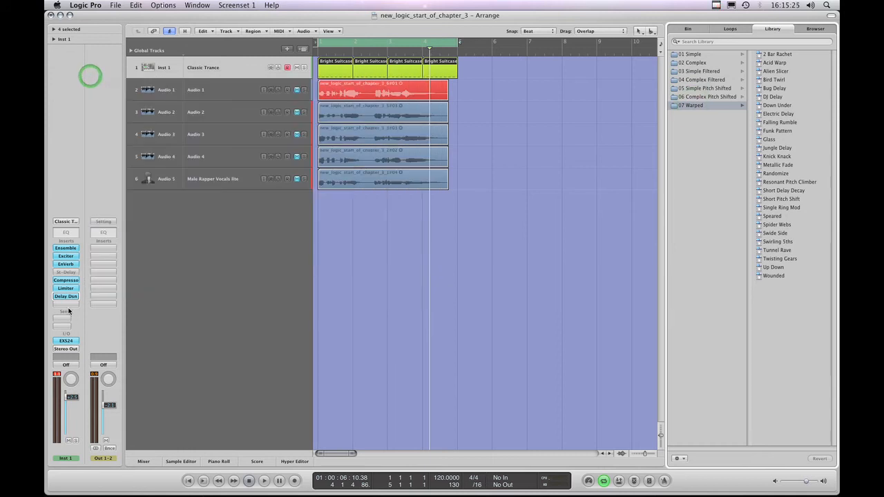
# - Remove the Delay Designer insert and show the compressor's 02 Keyboards presets like FET Clav
pyautogui.click(65, 296)
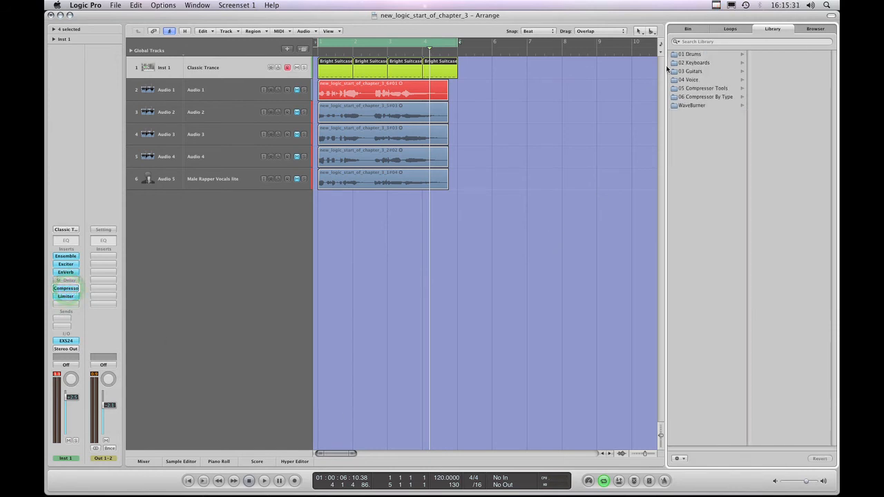
pyautogui.click(694, 62)
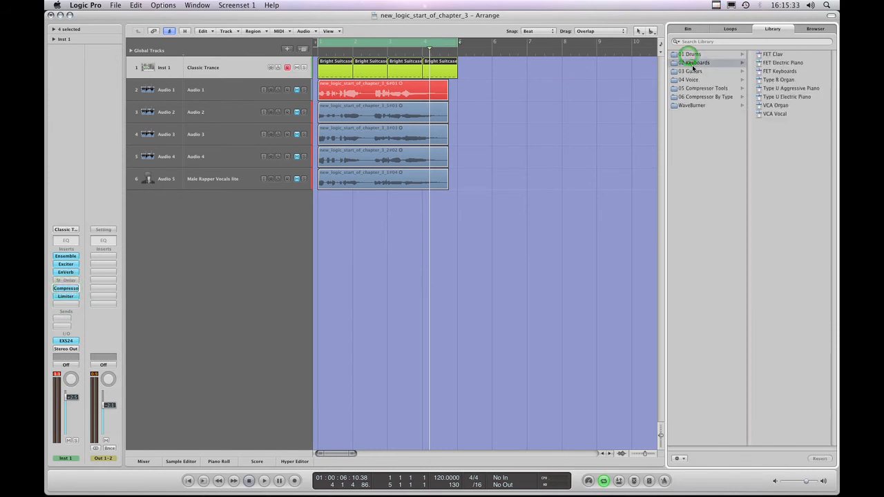
# - Make Audio 5 active and browse its compressor presets through Guitars, Compressor Tools, By Type, ending on Drums
pyautogui.click(689, 79)
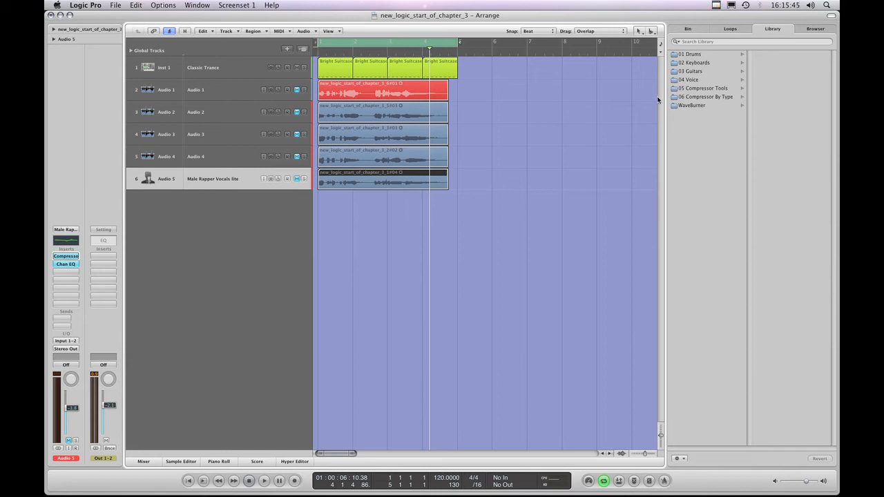
pyautogui.moveTo(703, 65)
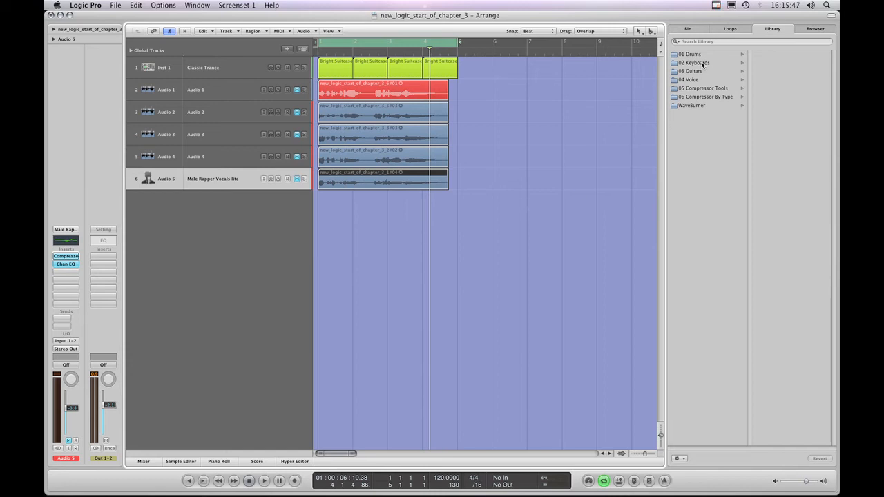
pyautogui.click(692, 71)
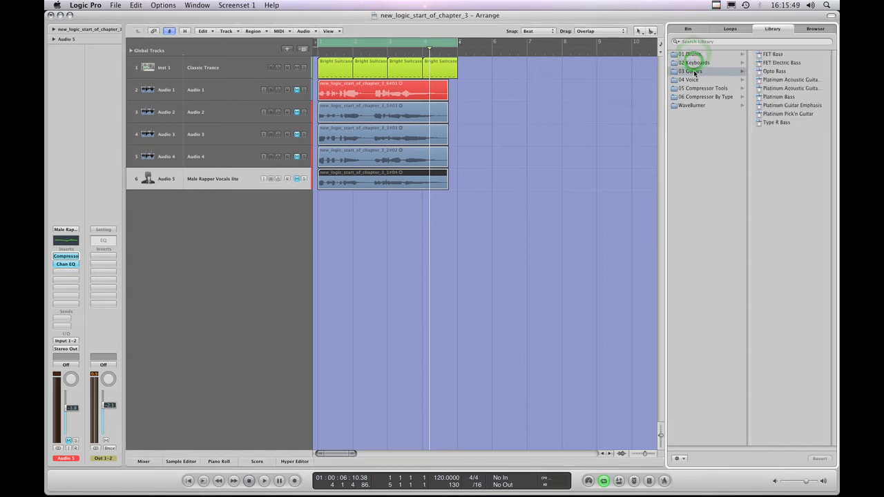
pyautogui.click(705, 87)
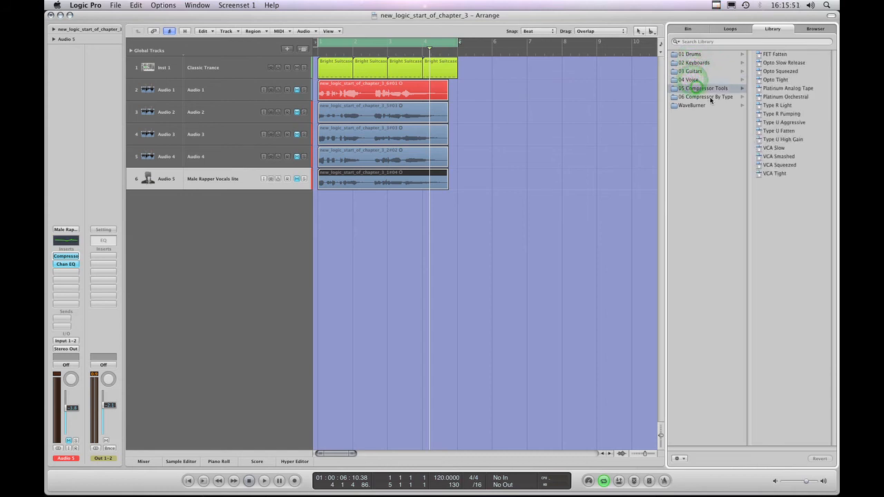
pyautogui.click(706, 97)
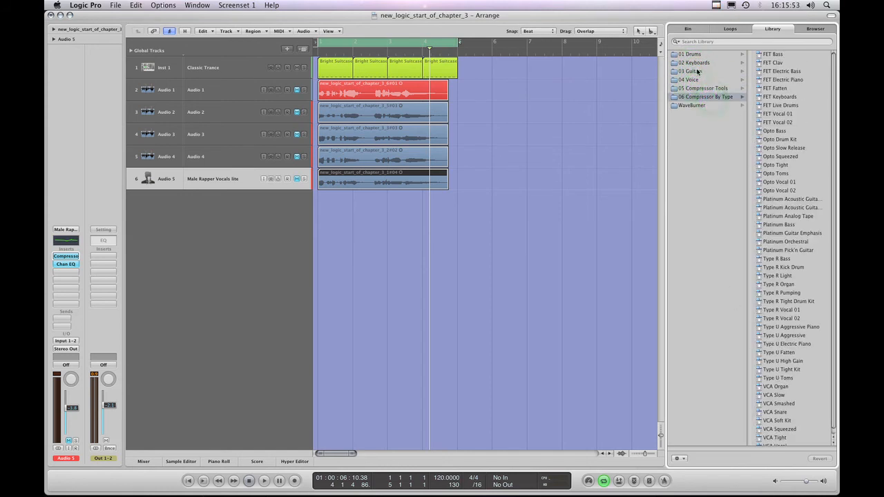
pyautogui.click(690, 54)
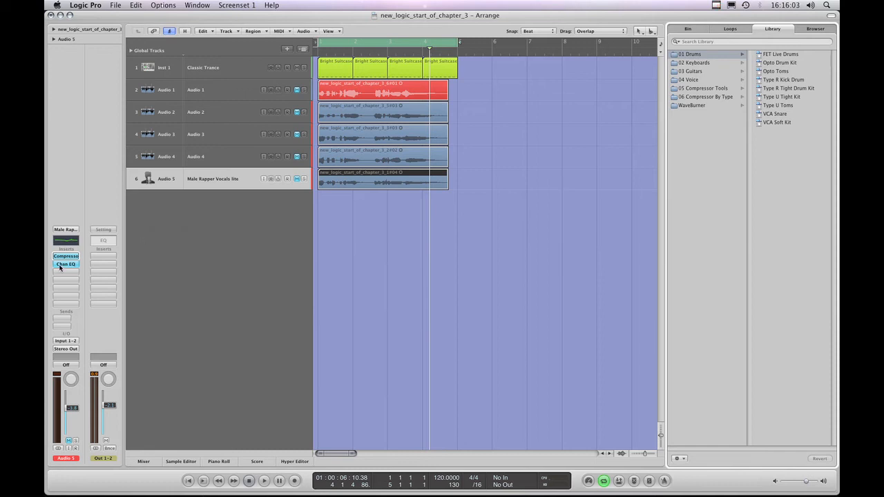
pyautogui.moveTo(66, 265)
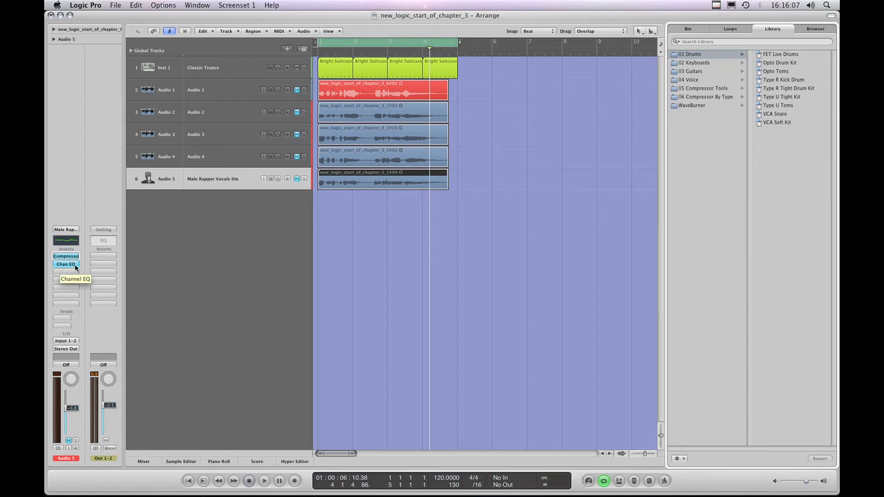
# - Browse Audio 5's Channel EQ presets through the Keyboards, Voice, Drums and Guitar folders
pyautogui.click(66, 264)
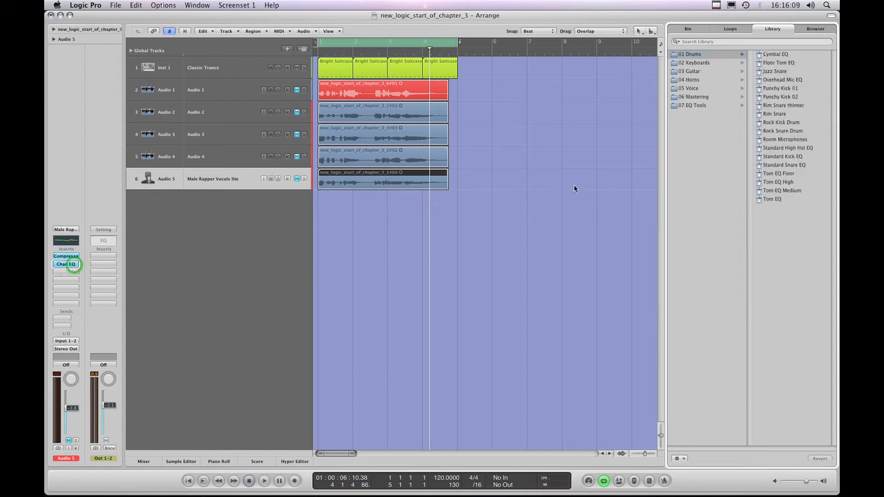
pyautogui.click(694, 62)
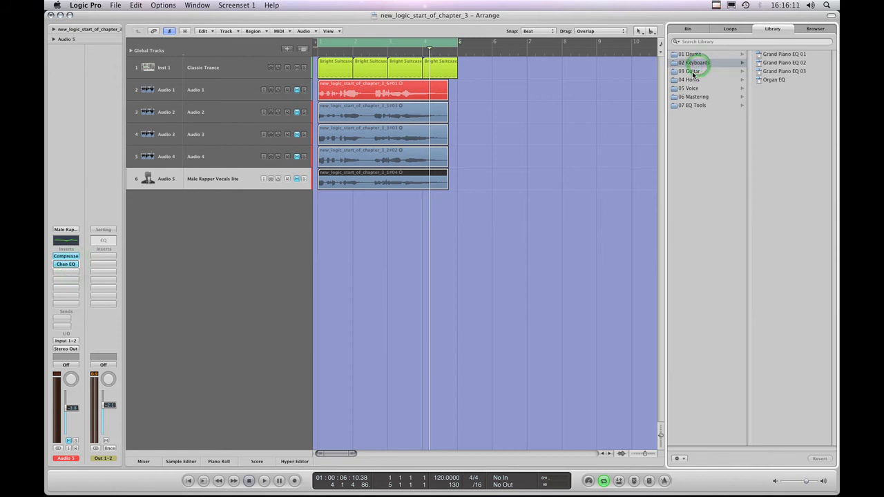
pyautogui.click(690, 88)
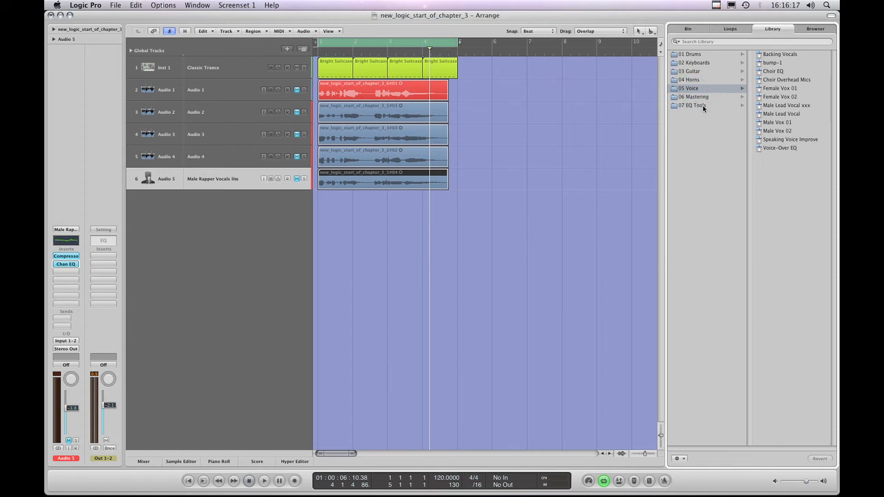
pyautogui.click(691, 54)
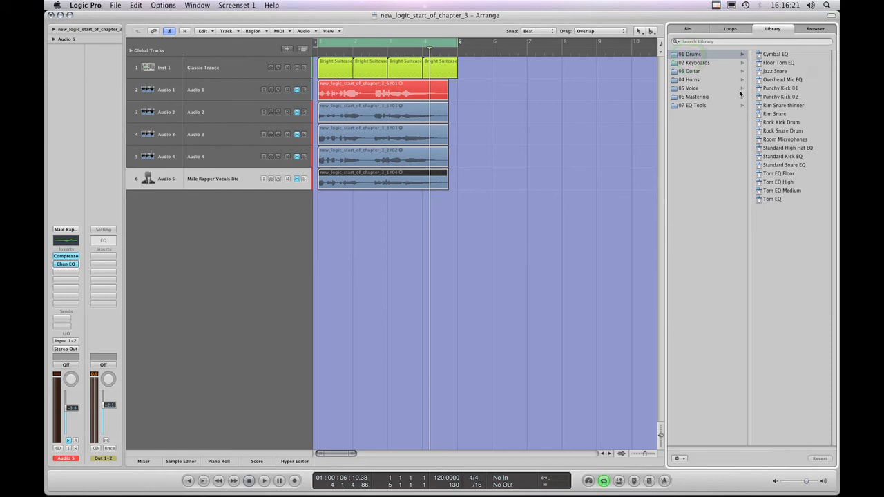
pyautogui.click(690, 71)
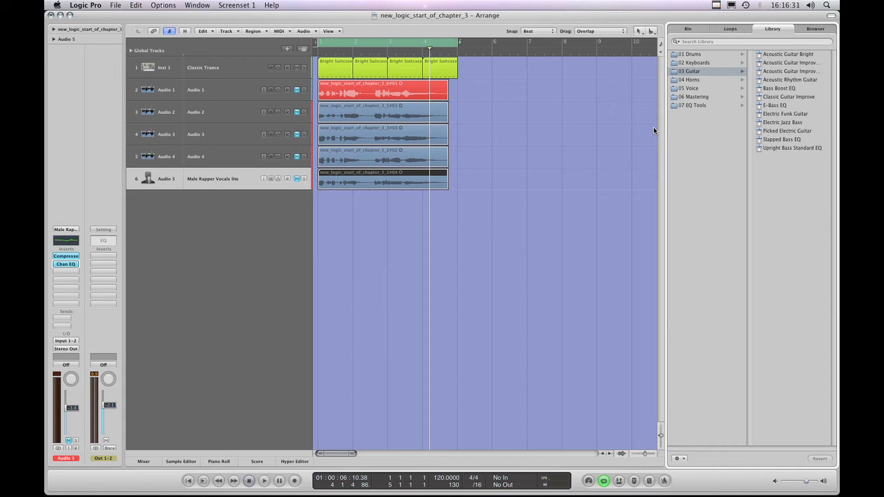
pyautogui.moveTo(658, 137)
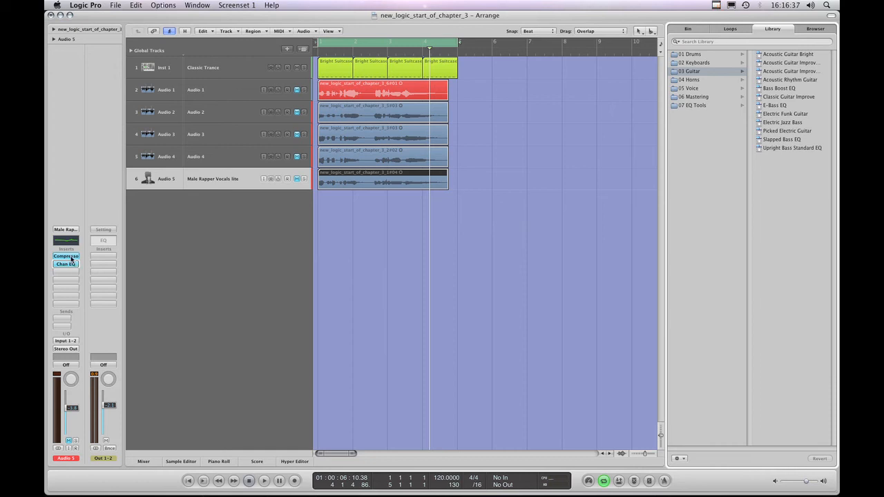
pyautogui.moveTo(66, 257)
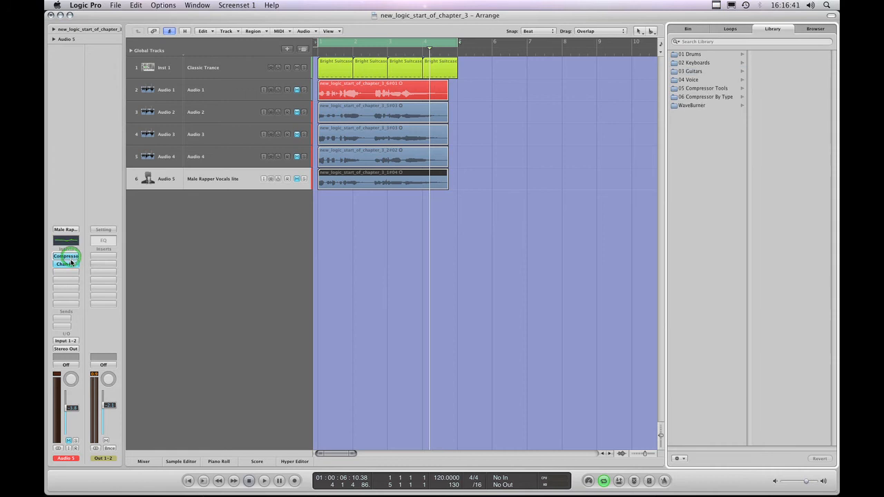
# - Revisit Audio 5's channel strip settings and compressor presets, returning to its Channel EQ preset folders
pyautogui.click(65, 263)
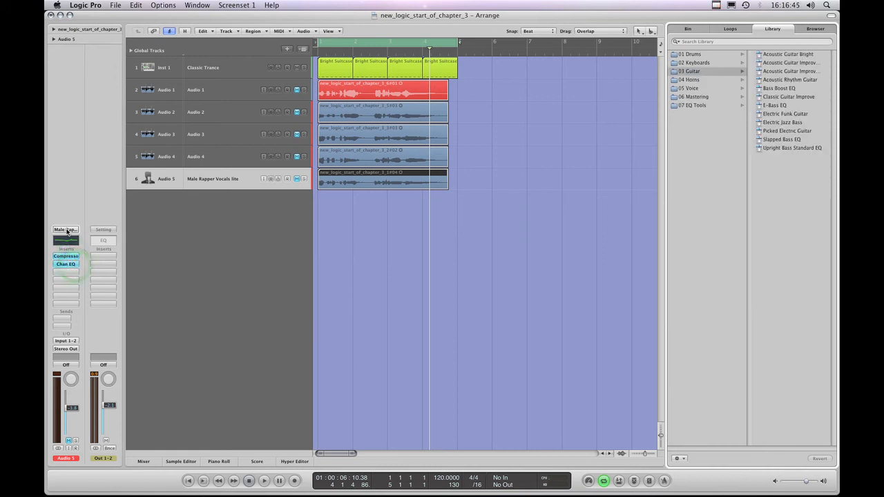
pyautogui.click(696, 71)
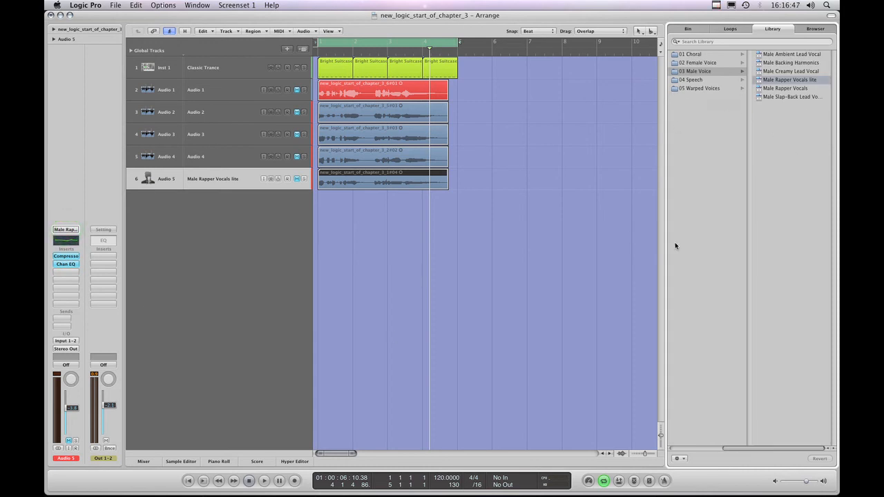
pyautogui.moveTo(69, 291)
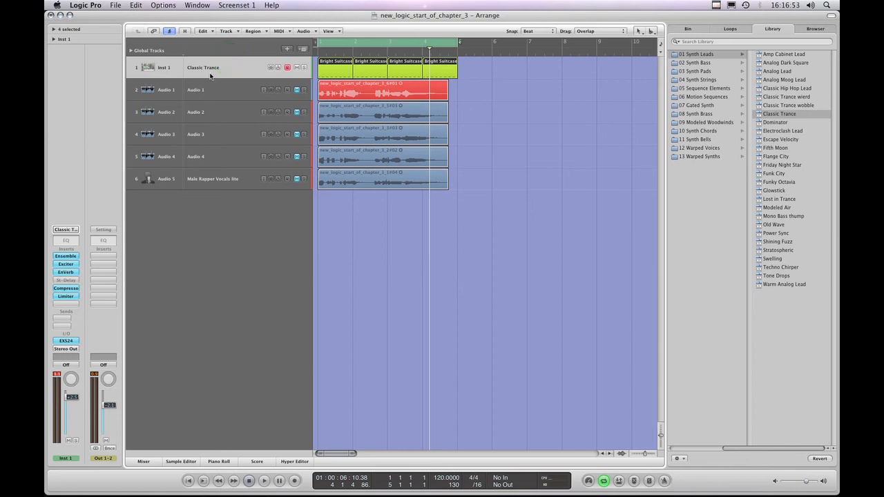
pyautogui.click(213, 178)
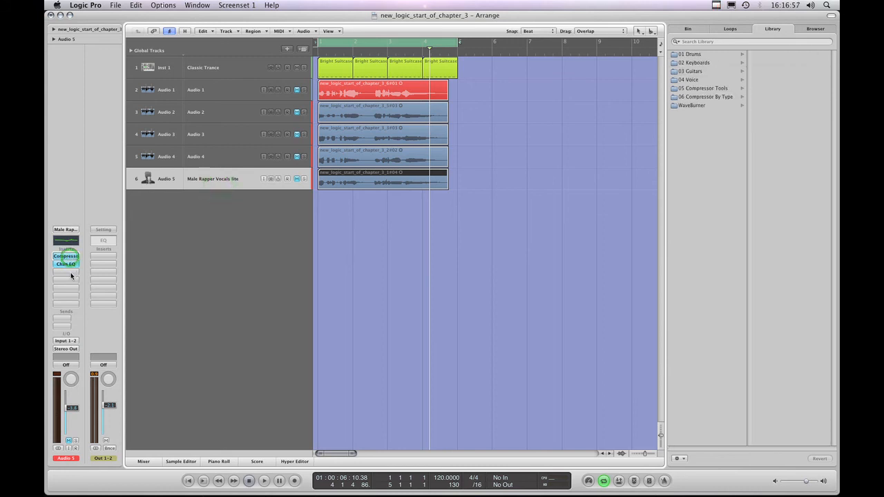
pyautogui.moveTo(146, 236)
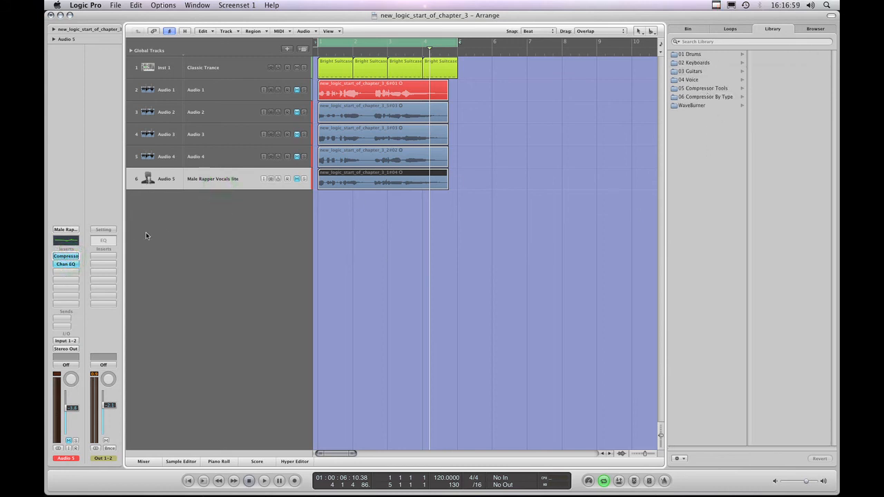
pyautogui.click(65, 264)
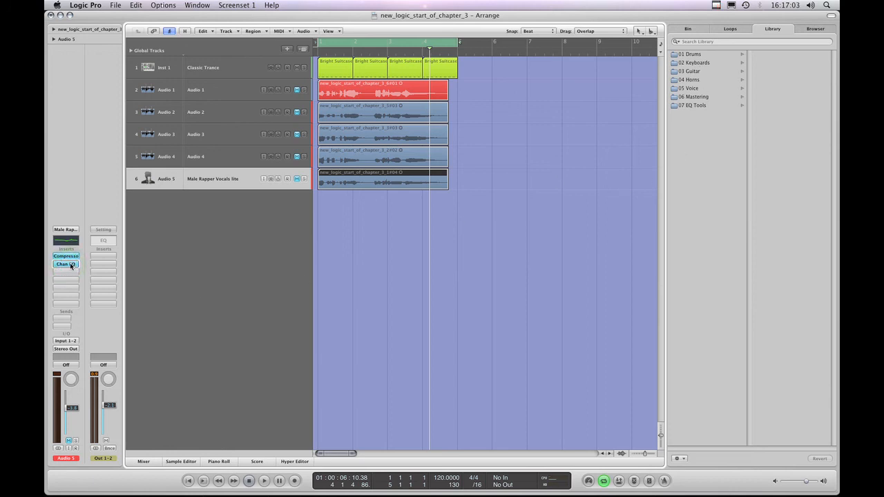
pyautogui.moveTo(213, 80)
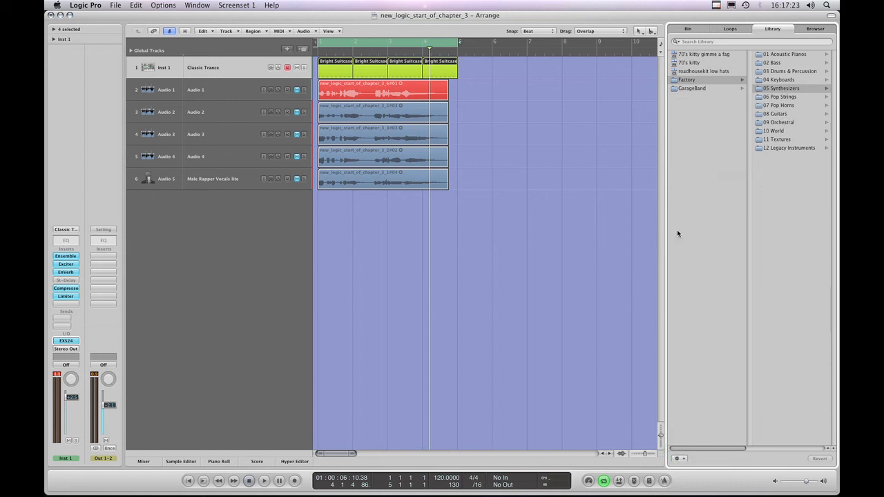
pyautogui.moveTo(217, 76)
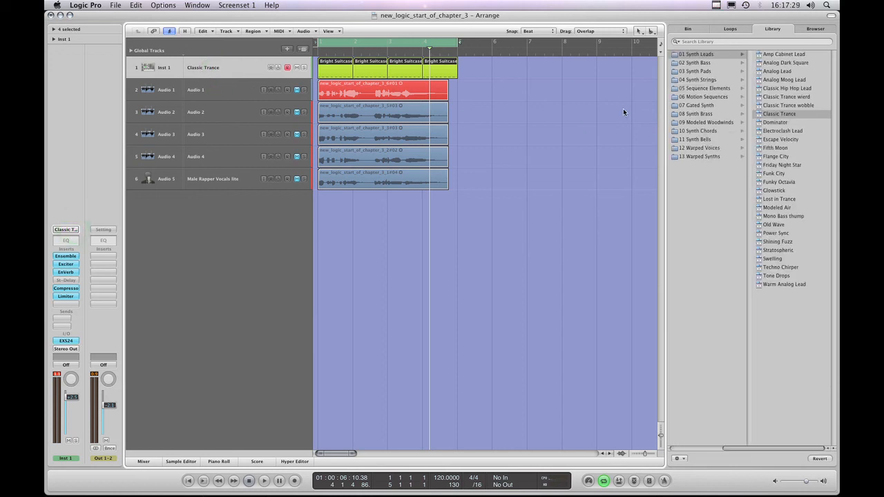
# - List the 02 Synth Bass channel strip settings for the Inst 1 track
pyautogui.click(696, 63)
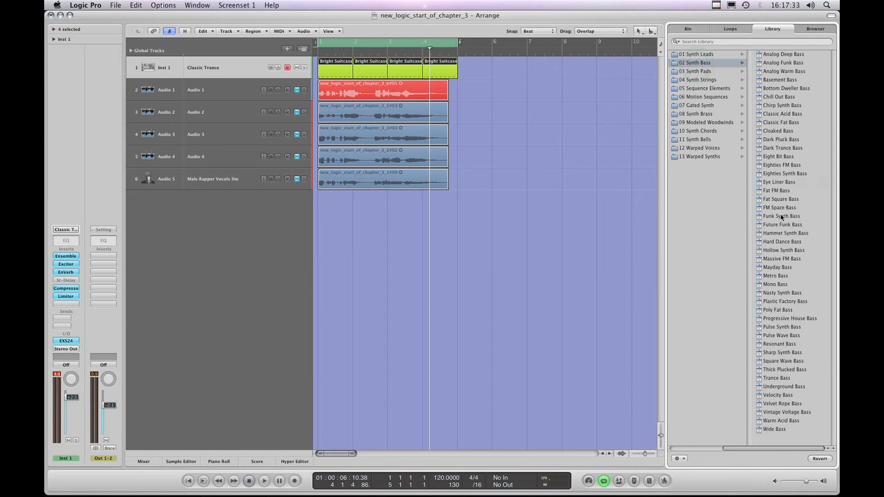
pyautogui.moveTo(787, 133)
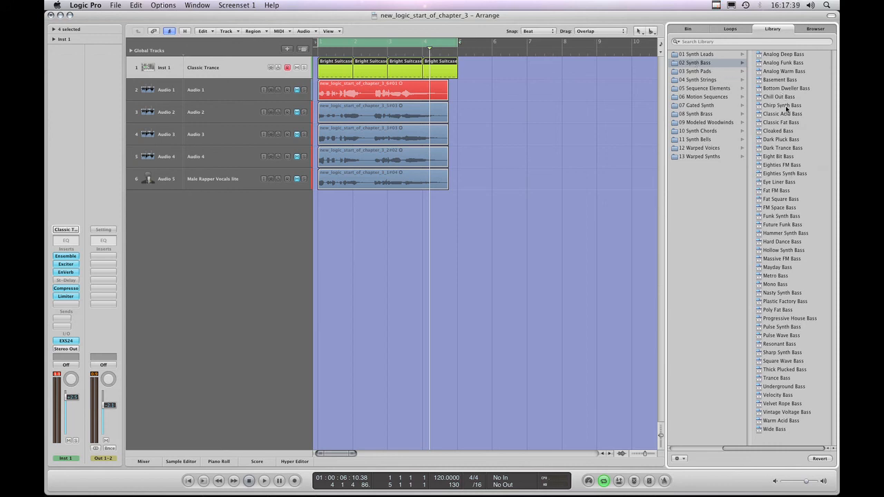
pyautogui.moveTo(789, 117)
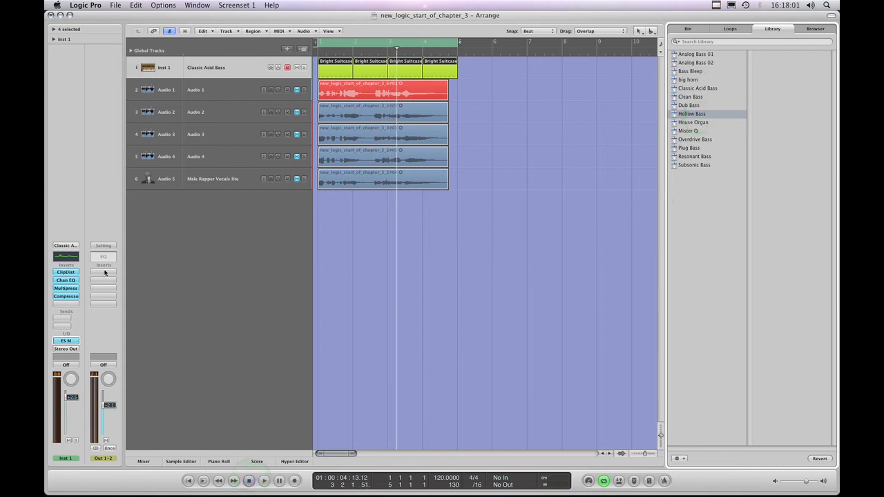
pyautogui.click(697, 62)
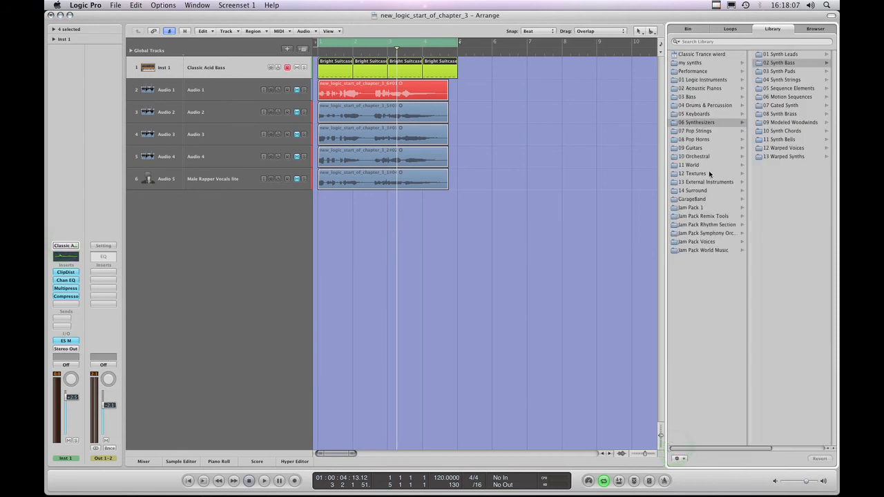
pyautogui.click(65, 272)
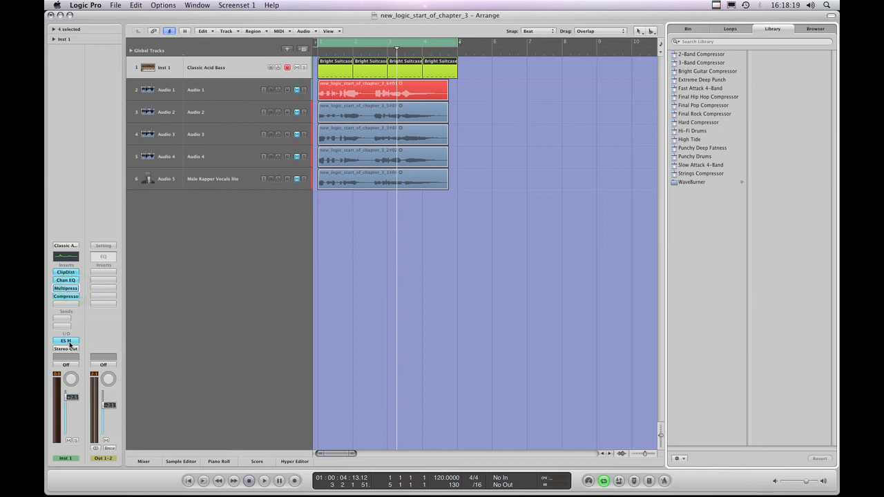
pyautogui.click(66, 341)
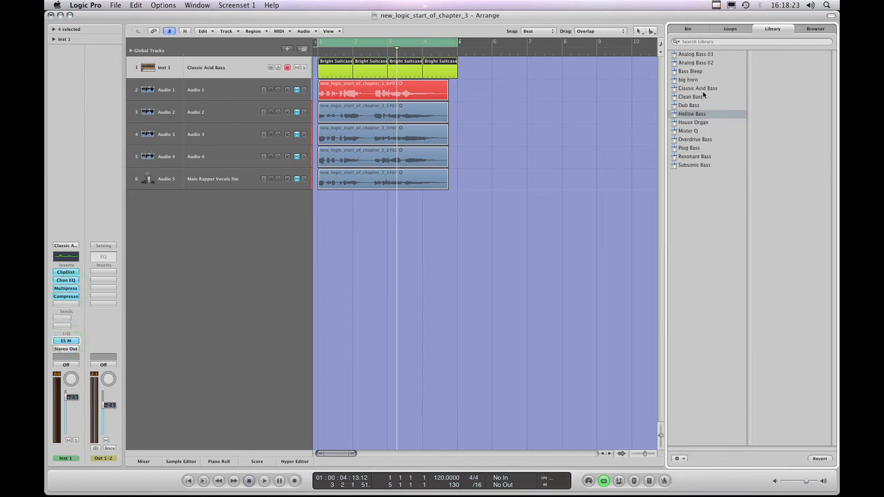
pyautogui.moveTo(719, 139)
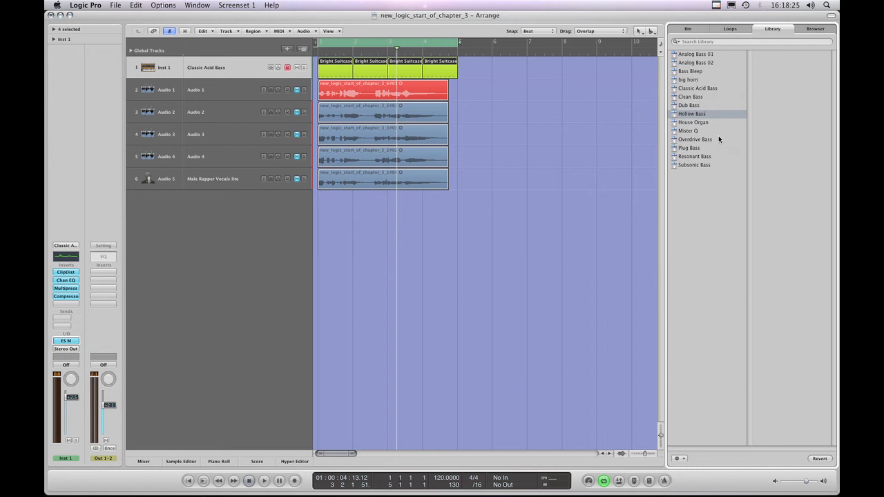
pyautogui.moveTo(431, 230)
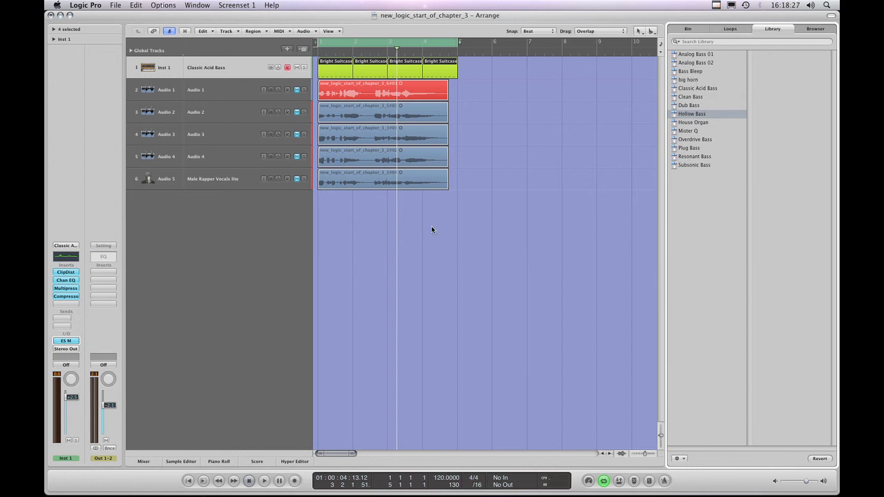